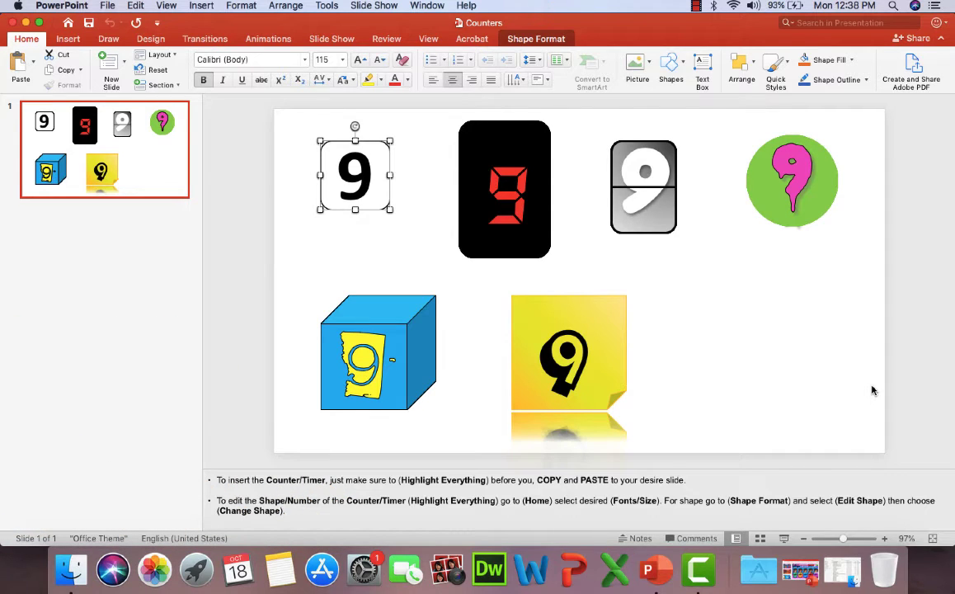
{"action": "mouse_move", "coordinate": [772, 507]}
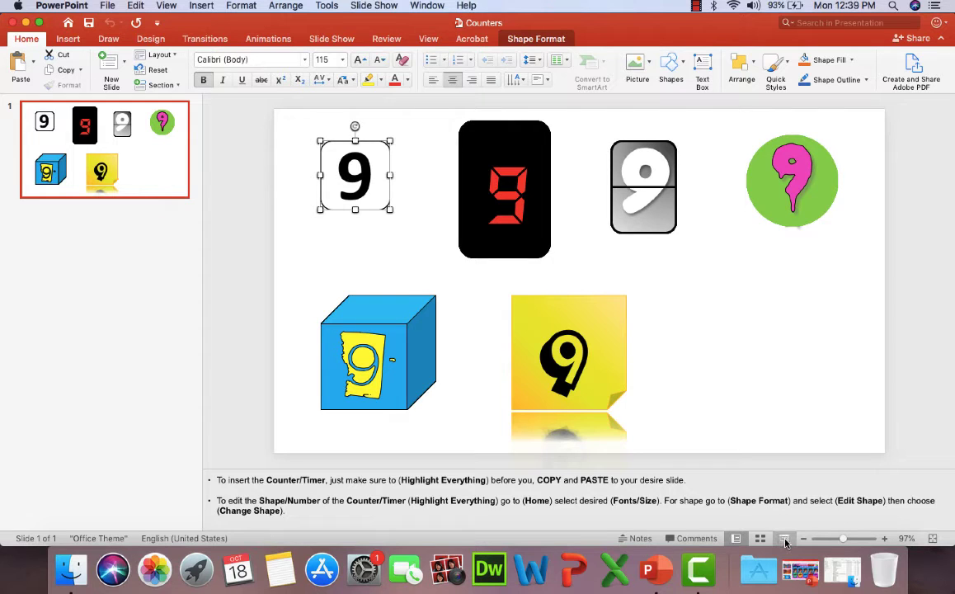
{"action": "mouse_move", "coordinate": [785, 539]}
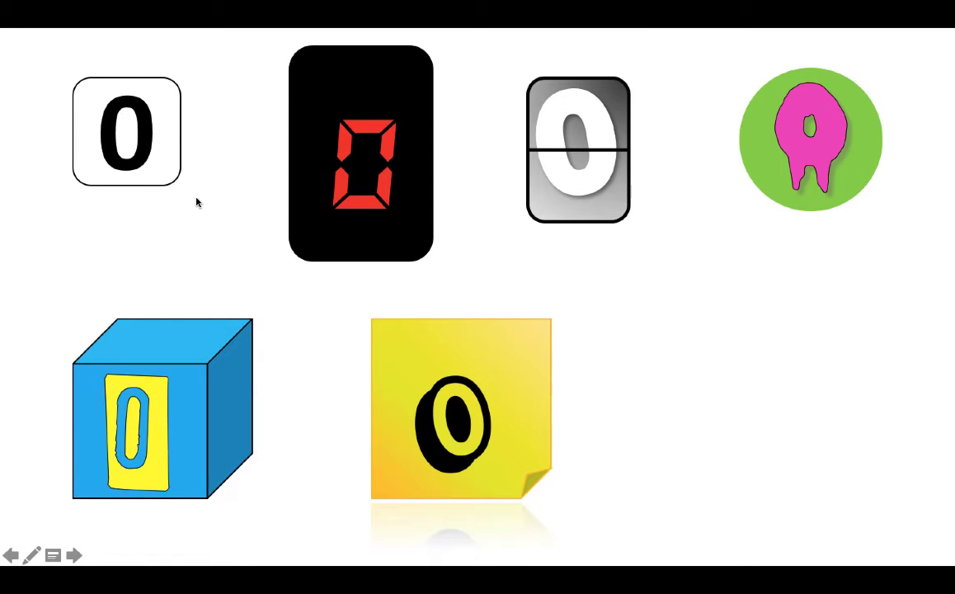
{"action": "mouse_move", "coordinate": [136, 152]}
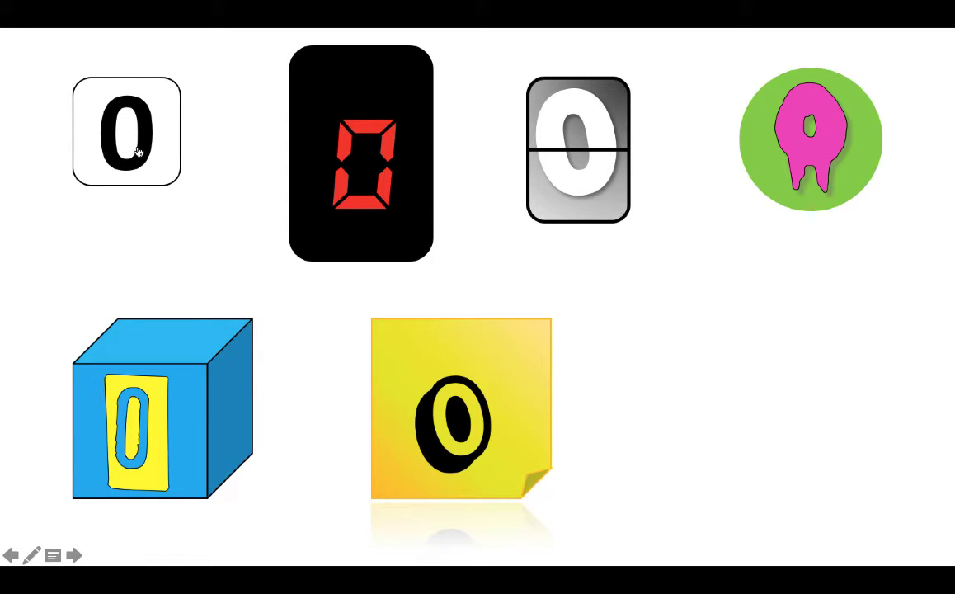
{"action": "left_click", "coordinate": [127, 131]}
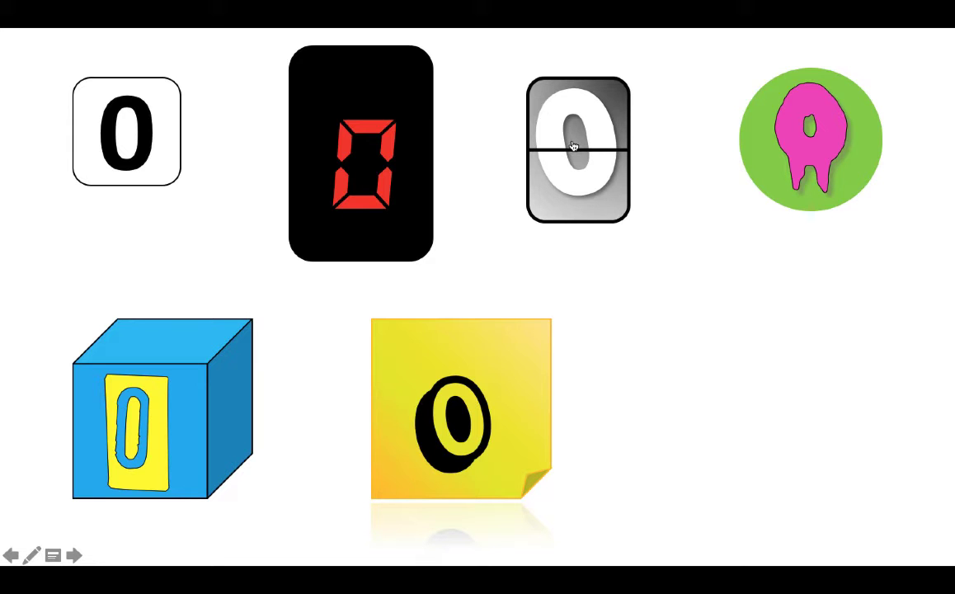
{"action": "left_click", "coordinate": [577, 149]}
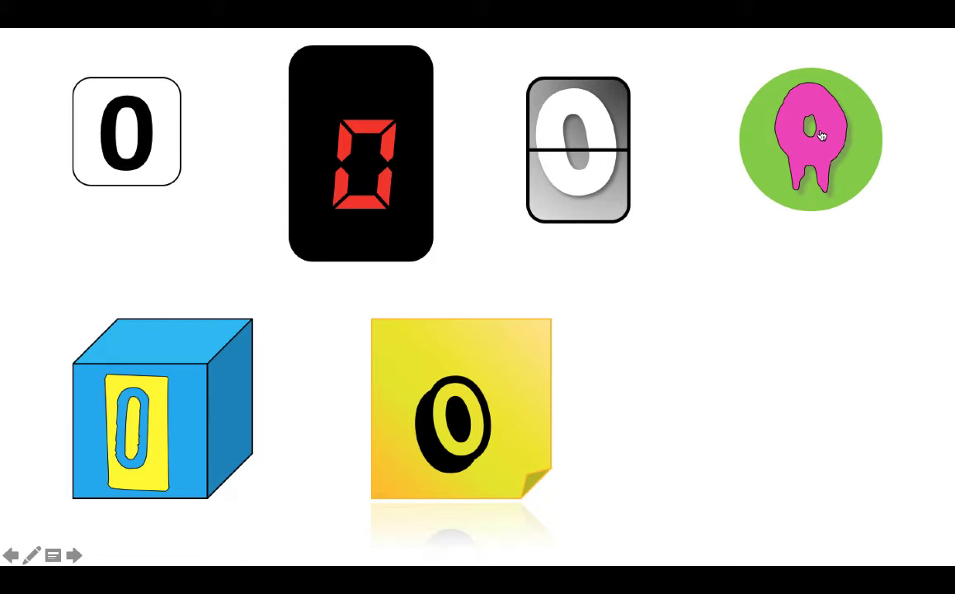
{"action": "mouse_move", "coordinate": [273, 362]}
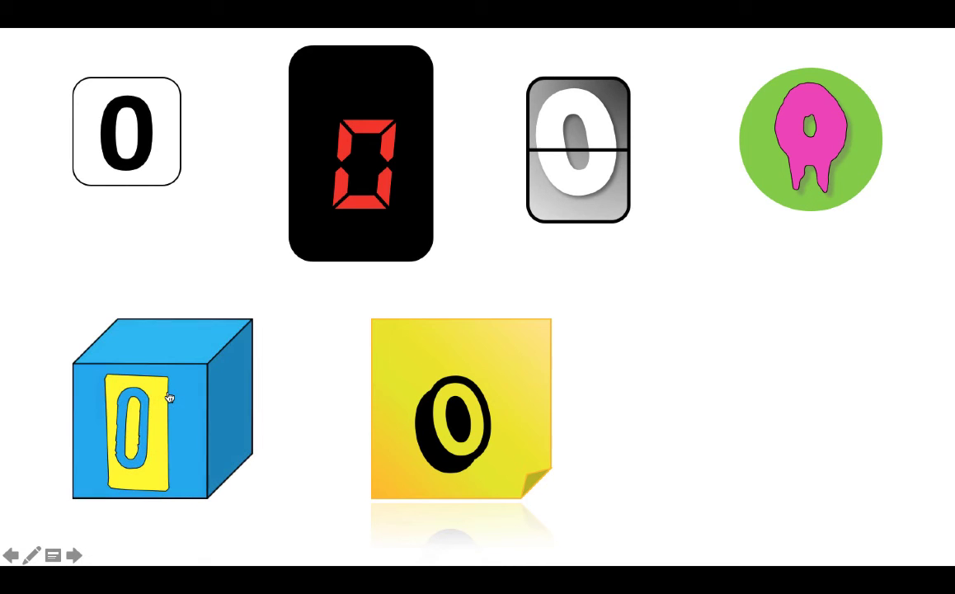
{"action": "mouse_move", "coordinate": [453, 394]}
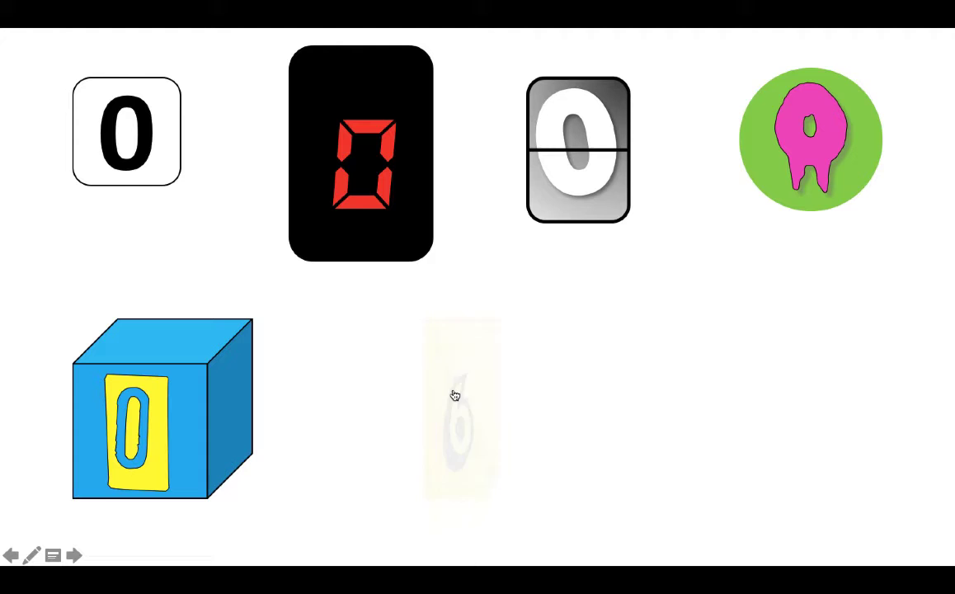
Step: Advance the yellow sticky-note counter two digits during the slide show
{"action": "left_click", "coordinate": [454, 395]}
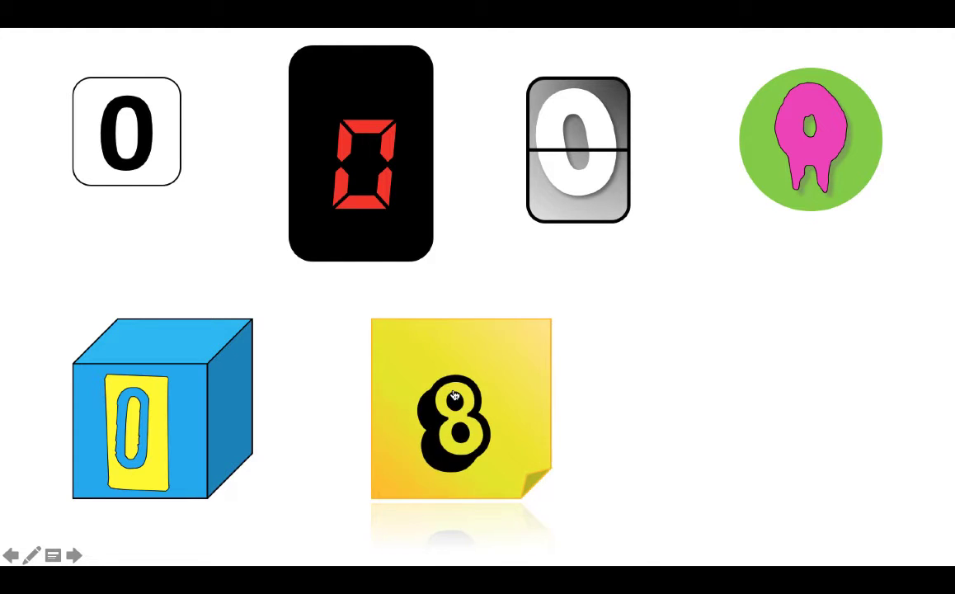
{"action": "left_click", "coordinate": [460, 409]}
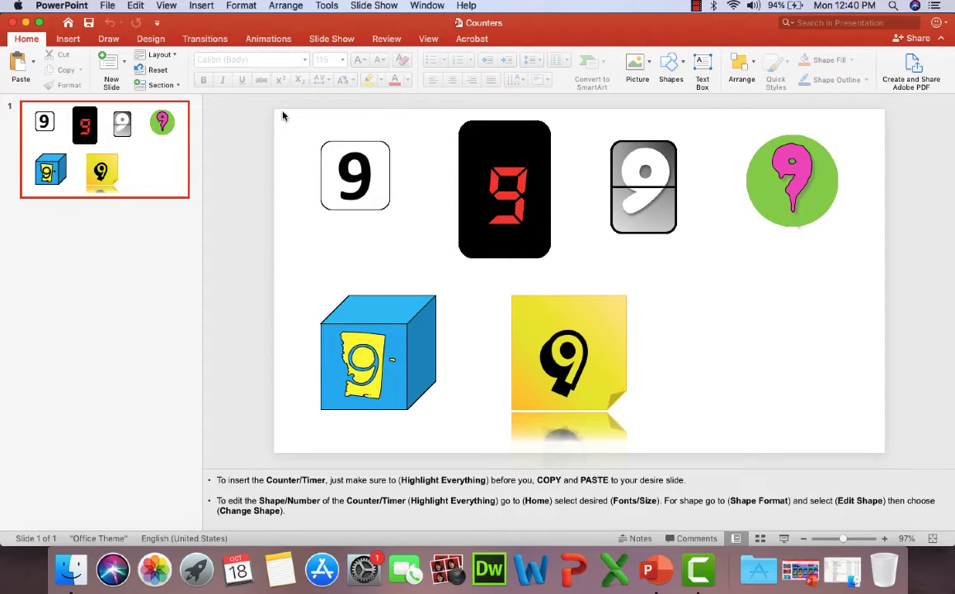
Step: Deselect everything, then select all layers of the top-left white 9 counter
{"action": "left_click", "coordinate": [355, 174]}
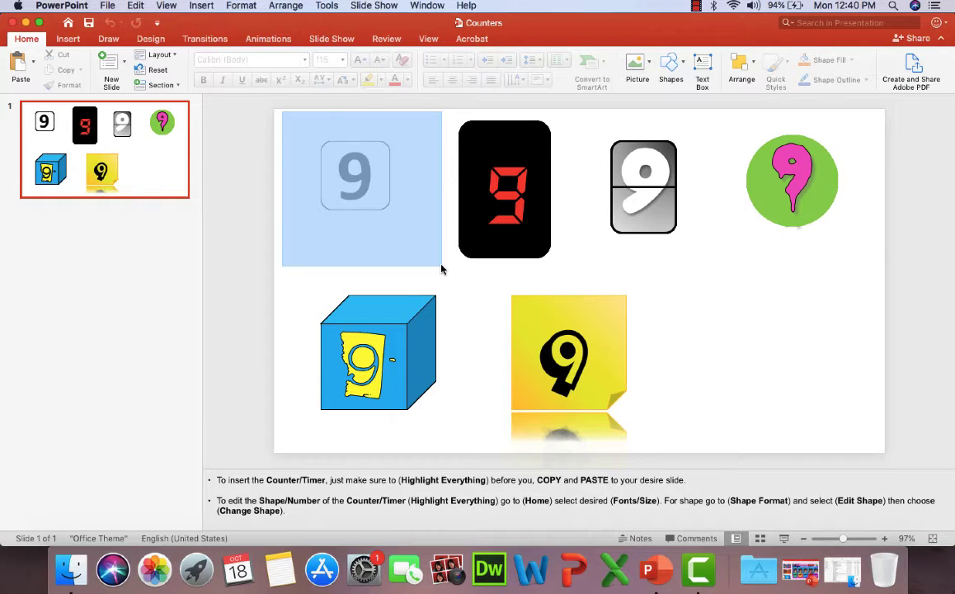
{"action": "left_click", "coordinate": [355, 173]}
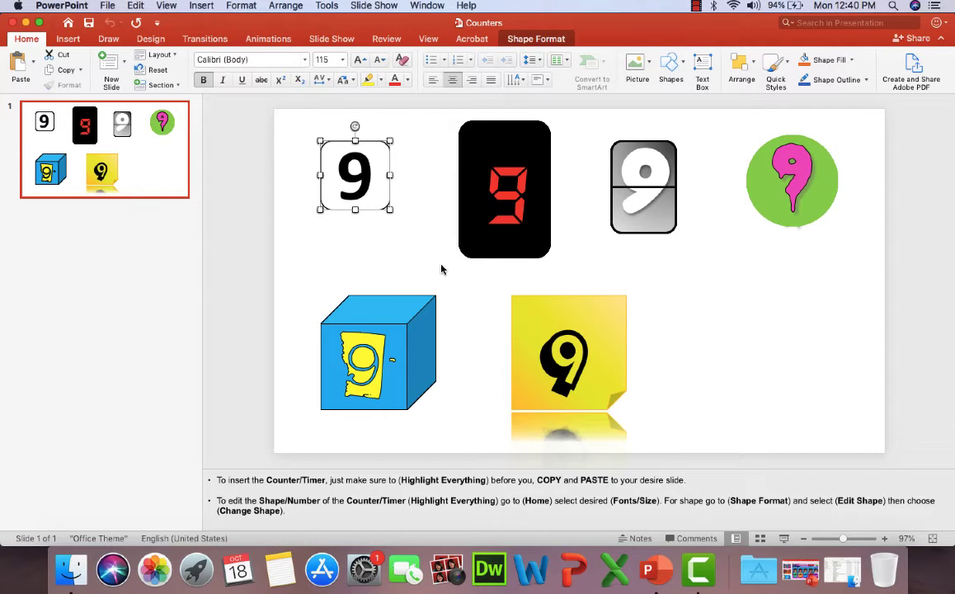
{"action": "mouse_move", "coordinate": [630, 454]}
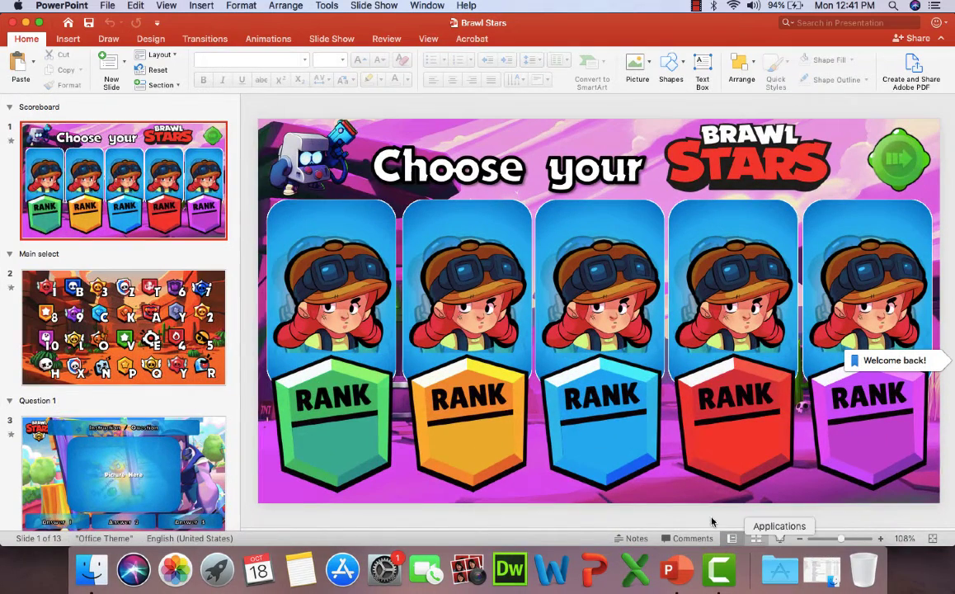
{"action": "mouse_move", "coordinate": [627, 472]}
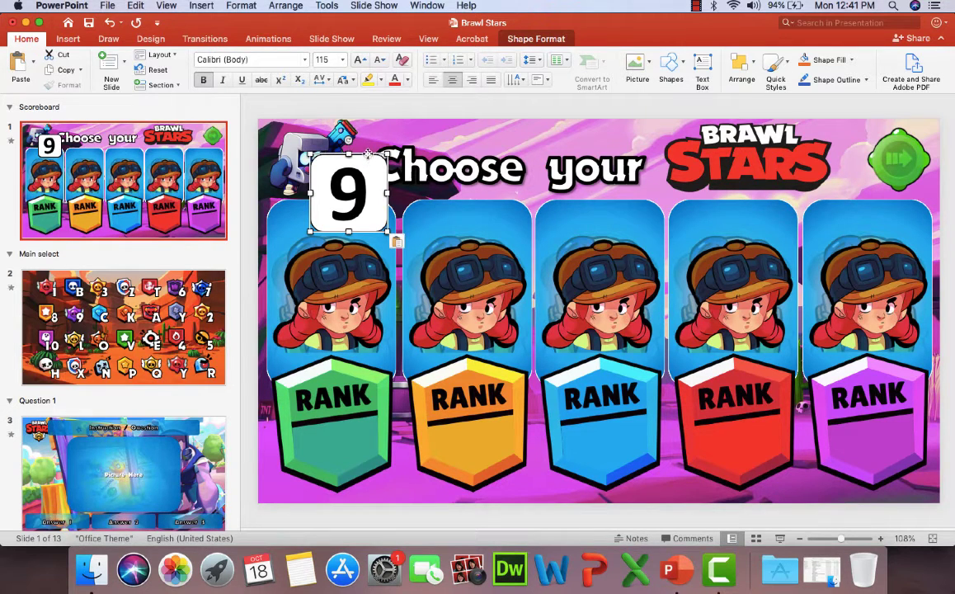
Step: Drag the pasted white 9 counter onto the green RANK badge
{"action": "left_click_drag", "start_coordinate": [347, 192], "coordinate": [356, 417]}
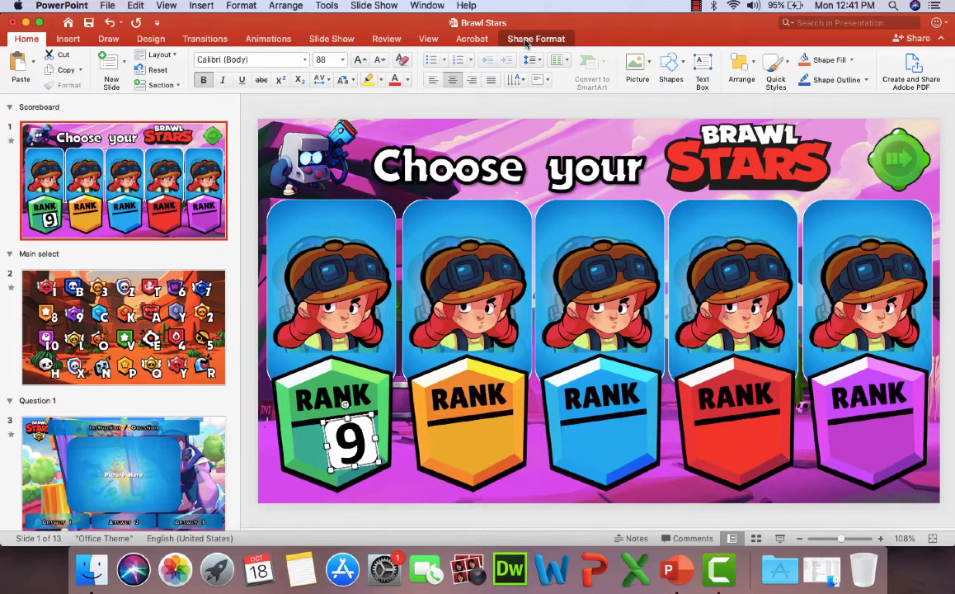
Step: Give the counter No Fill and No Outline, then duplicate it beside itself
{"action": "left_click", "coordinate": [536, 38]}
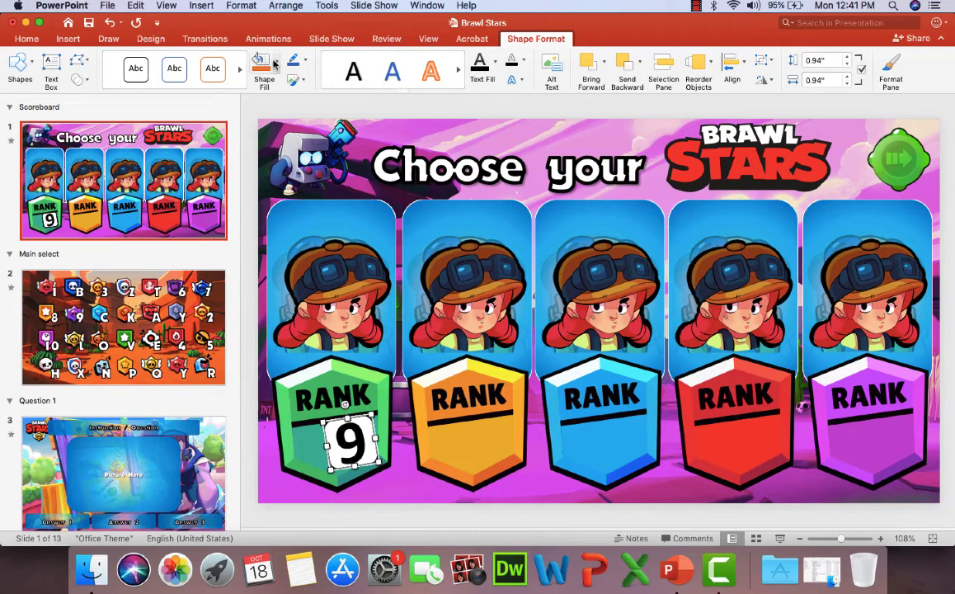
{"action": "left_click", "coordinate": [264, 66]}
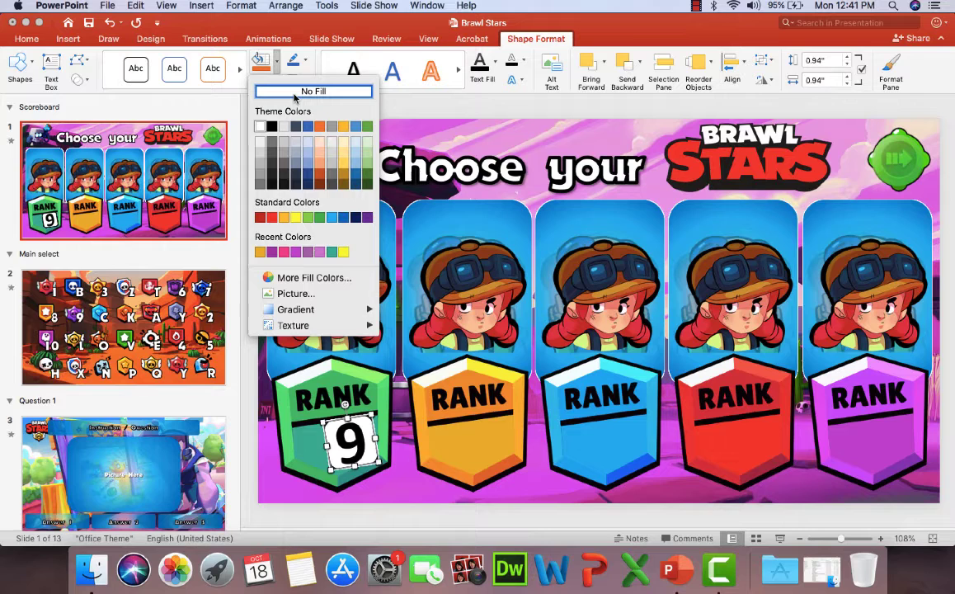
{"action": "left_click", "coordinate": [313, 91]}
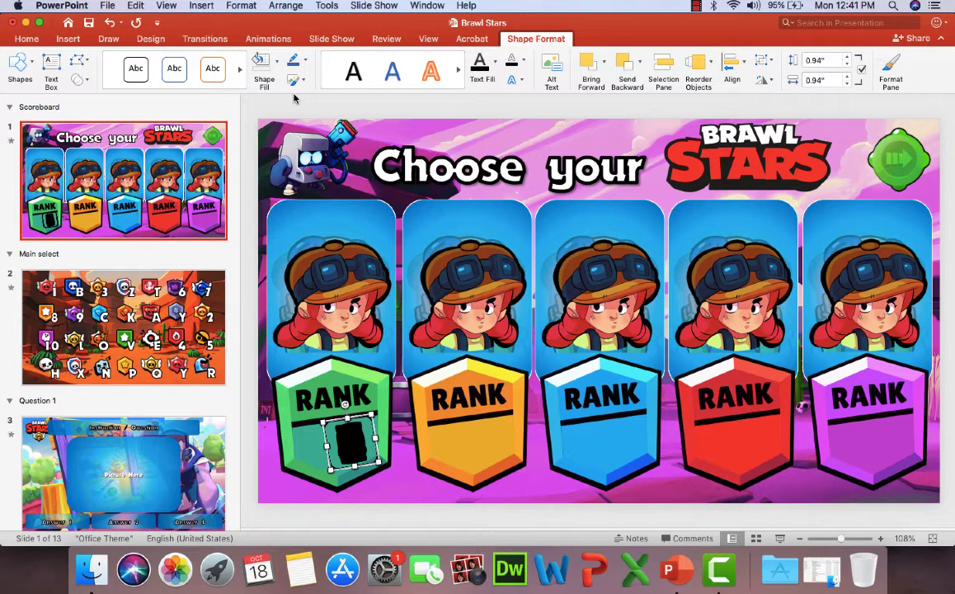
{"action": "left_click", "coordinate": [305, 61]}
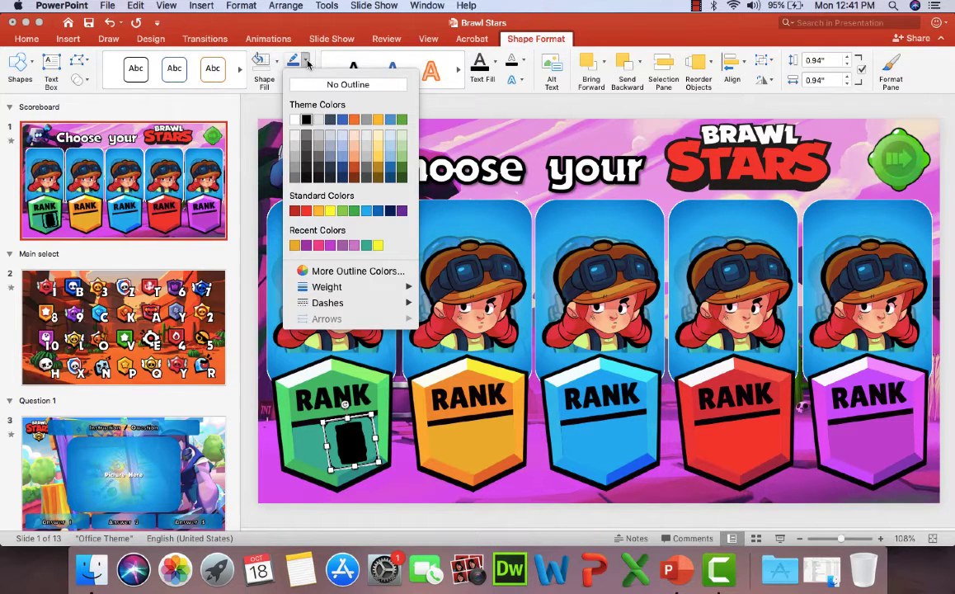
{"action": "left_click", "coordinate": [347, 84]}
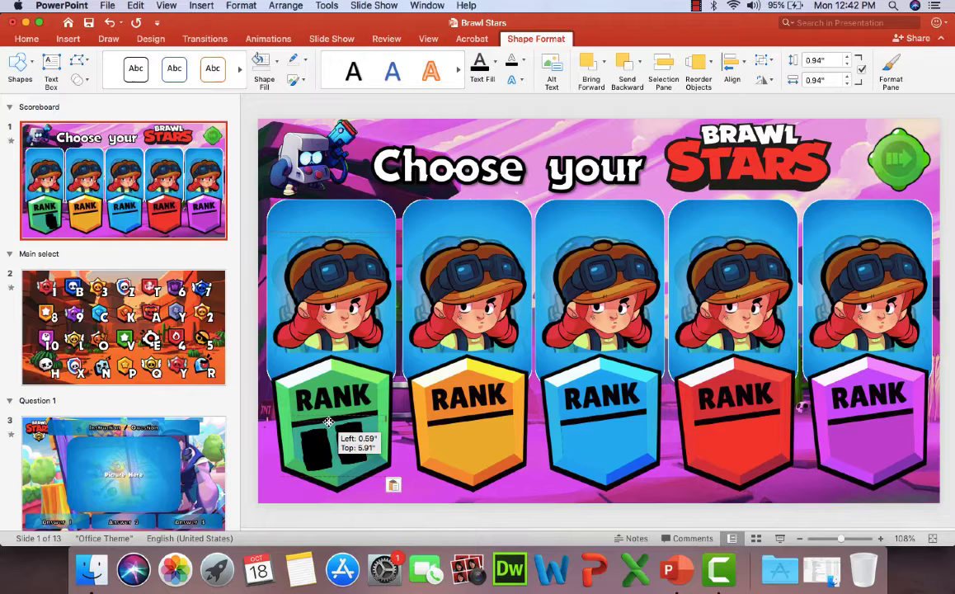
{"action": "left_click_drag", "start_coordinate": [317, 441], "coordinate": [317, 437]}
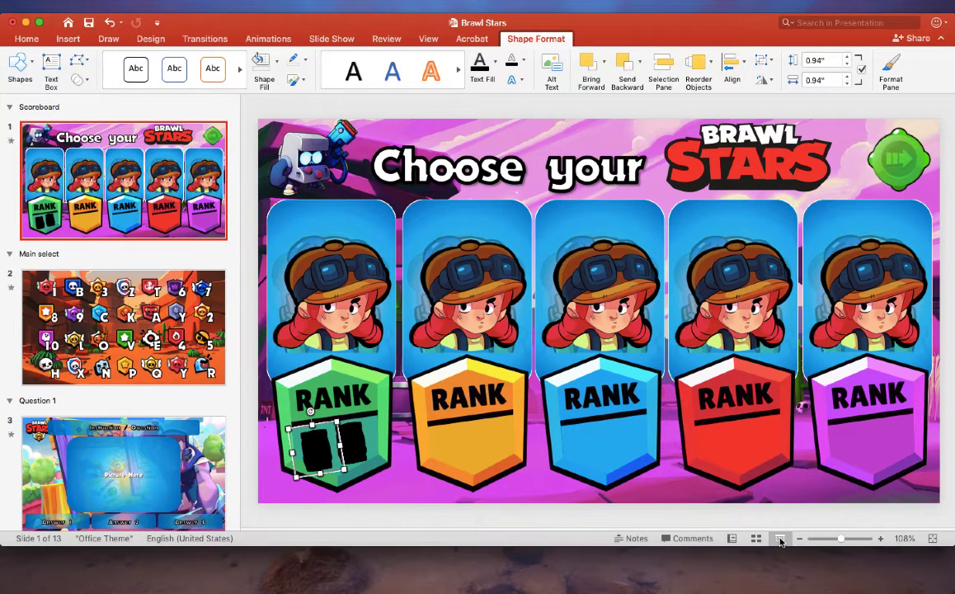
Step: Preview the Brawl Stars scoreboard slide as a slide show
{"action": "left_click", "coordinate": [779, 537]}
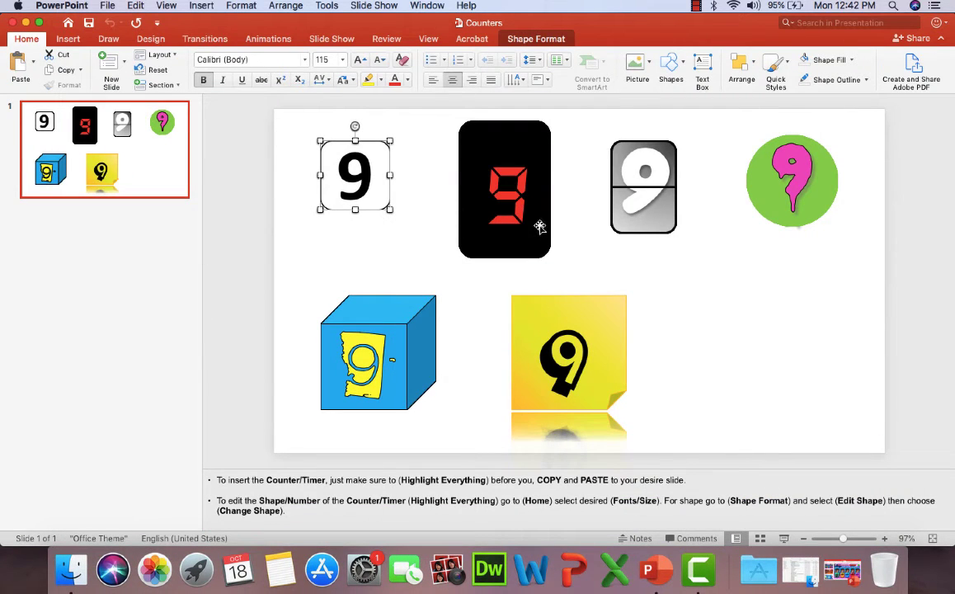
{"action": "mouse_move", "coordinate": [720, 152]}
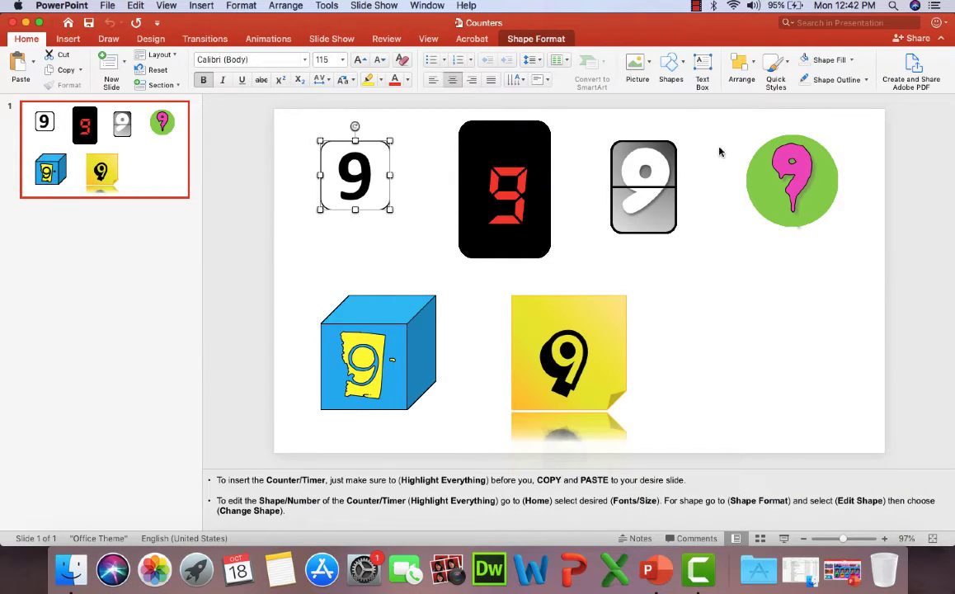
{"action": "mouse_move", "coordinate": [299, 268]}
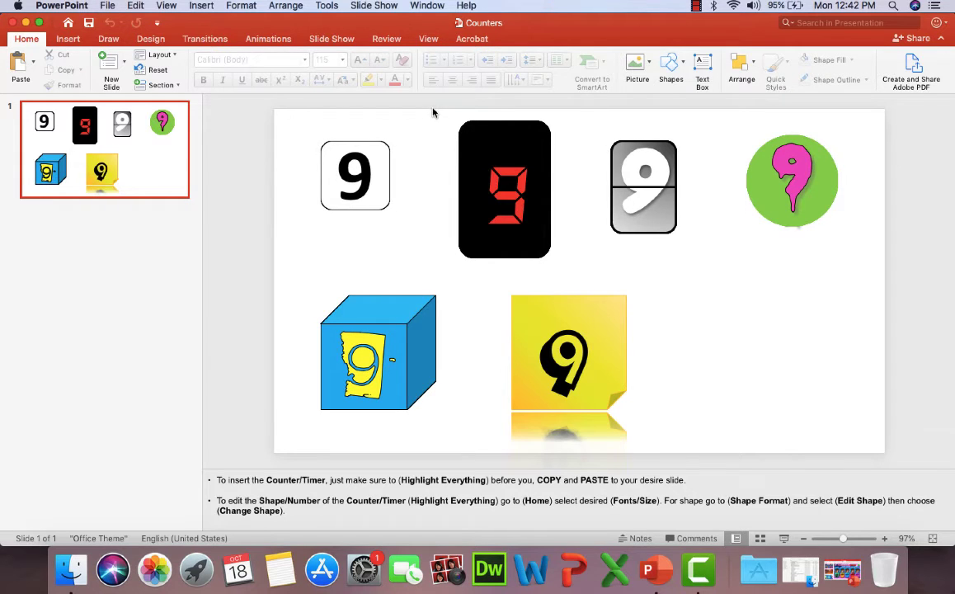
{"action": "left_click", "coordinate": [504, 188]}
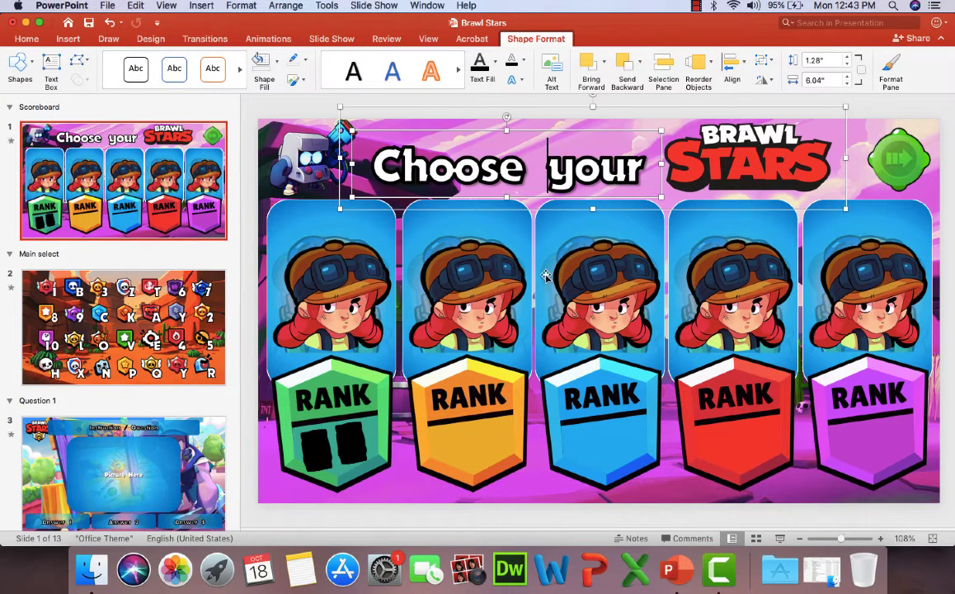
Step: Place the digital counter on the orange RANK badge, setting digit size 40, then 50
{"action": "left_click", "coordinate": [897, 158]}
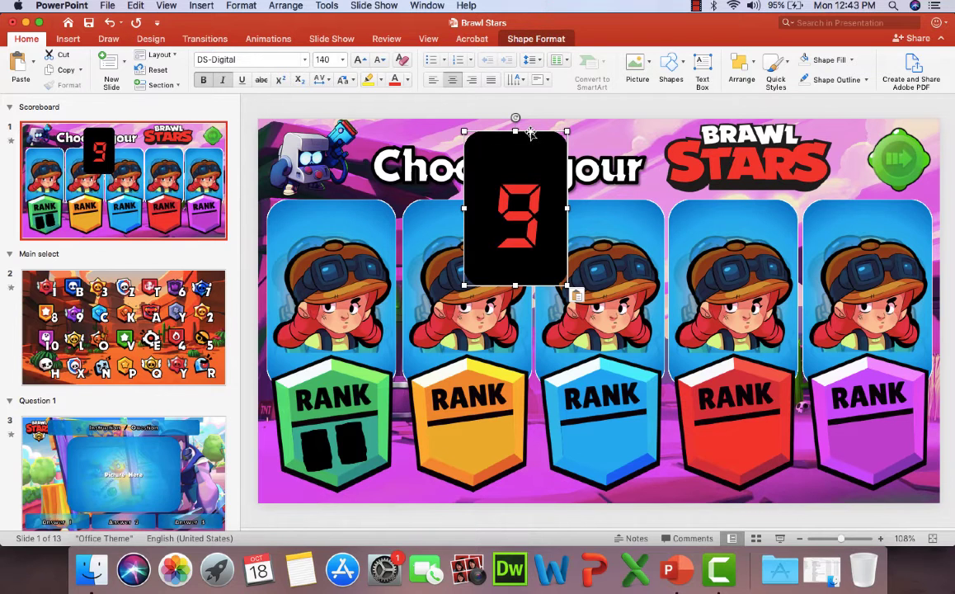
{"action": "left_click_drag", "start_coordinate": [516, 206], "coordinate": [494, 400]}
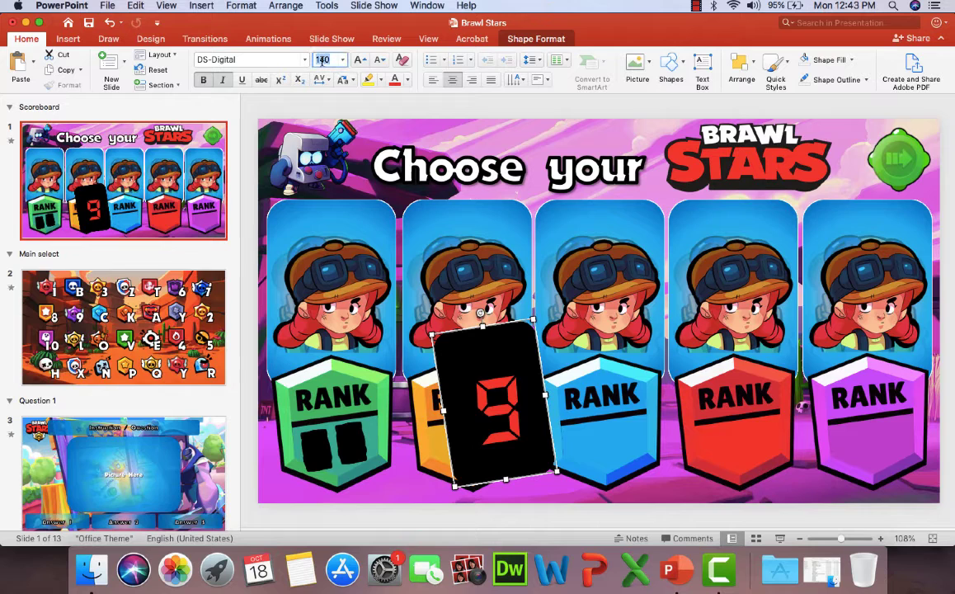
{"action": "type", "text": "40"}
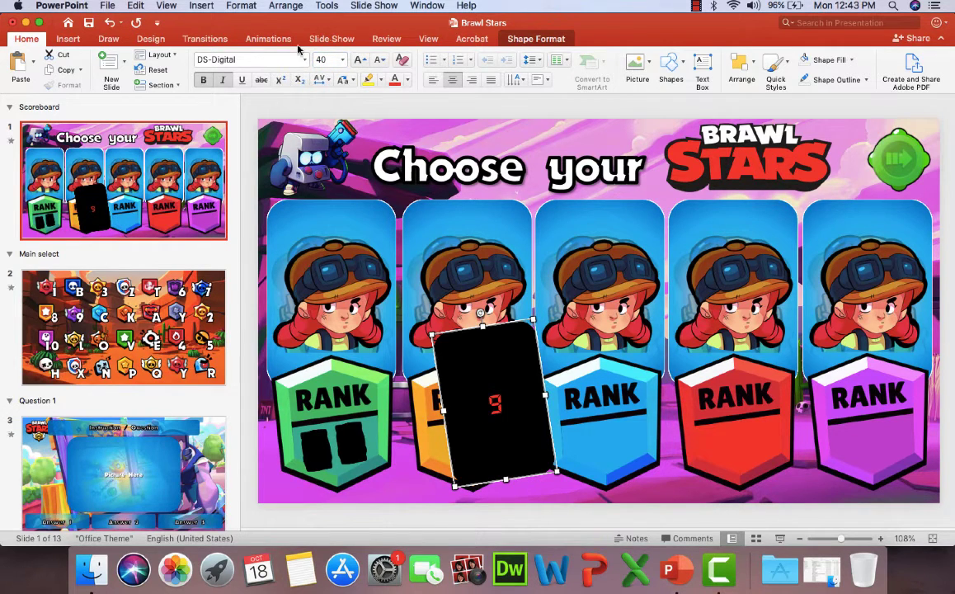
{"action": "type", "text": "50"}
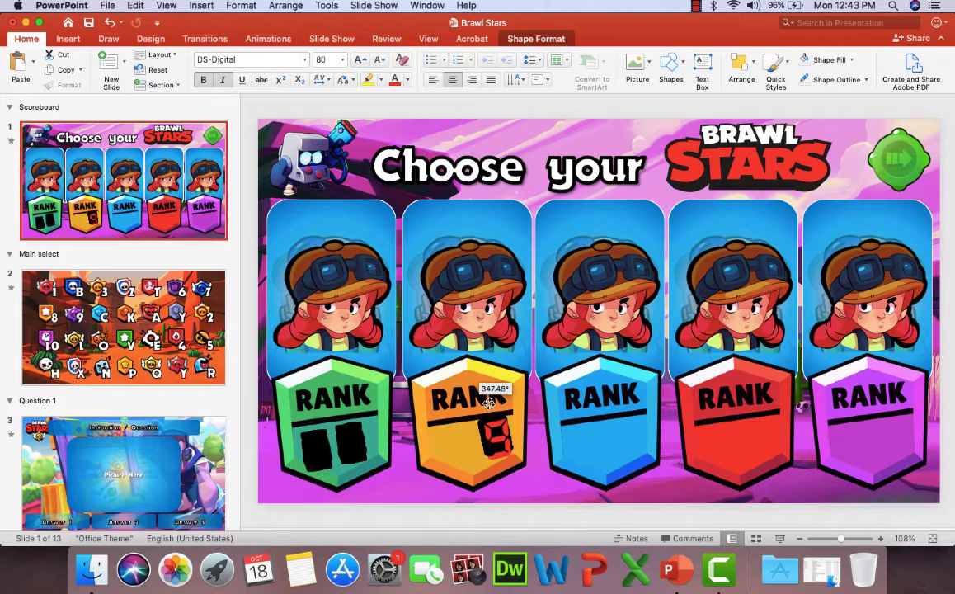
Step: Decrease the digital counter's digit size twice and nudge it beneath RANK
{"action": "left_click", "coordinate": [486, 429]}
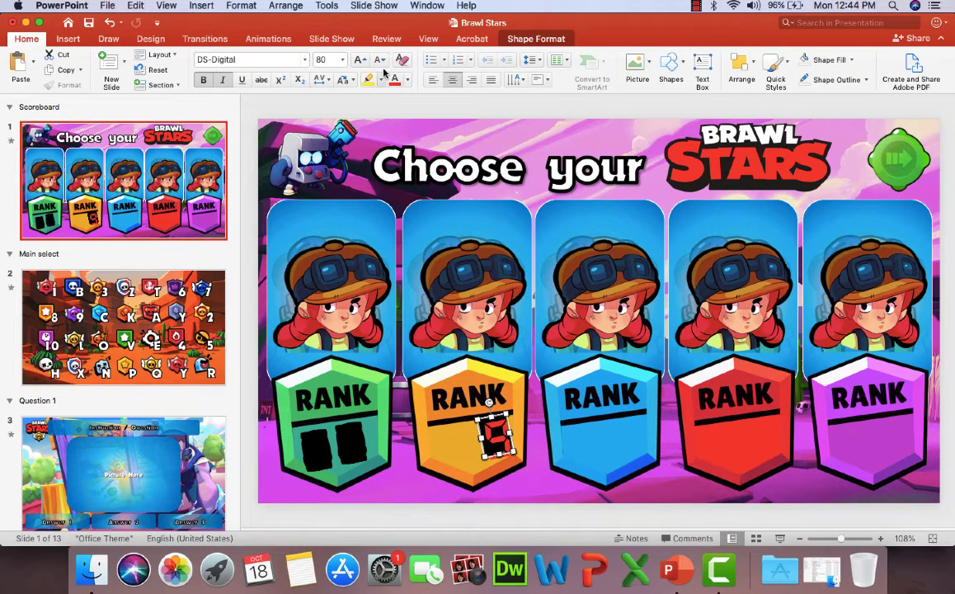
{"action": "left_click", "coordinate": [380, 60]}
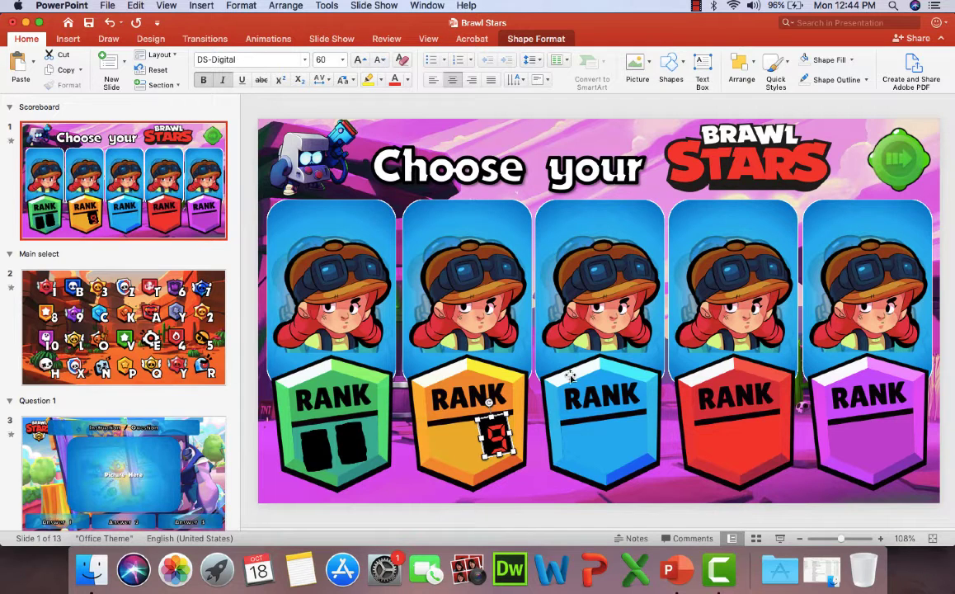
{"action": "mouse_move", "coordinate": [500, 415]}
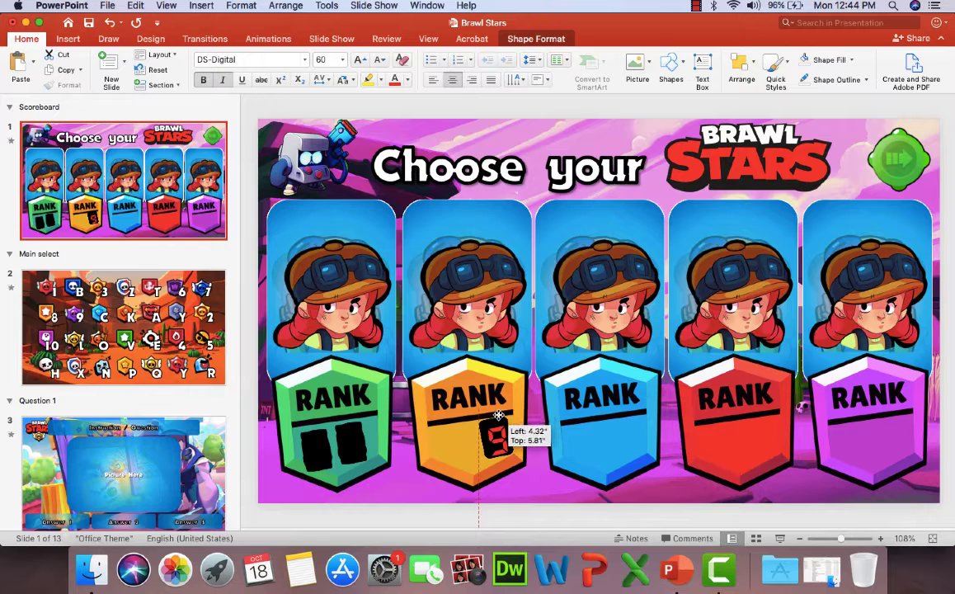
{"action": "left_click_drag", "start_coordinate": [495, 417], "coordinate": [494, 420]}
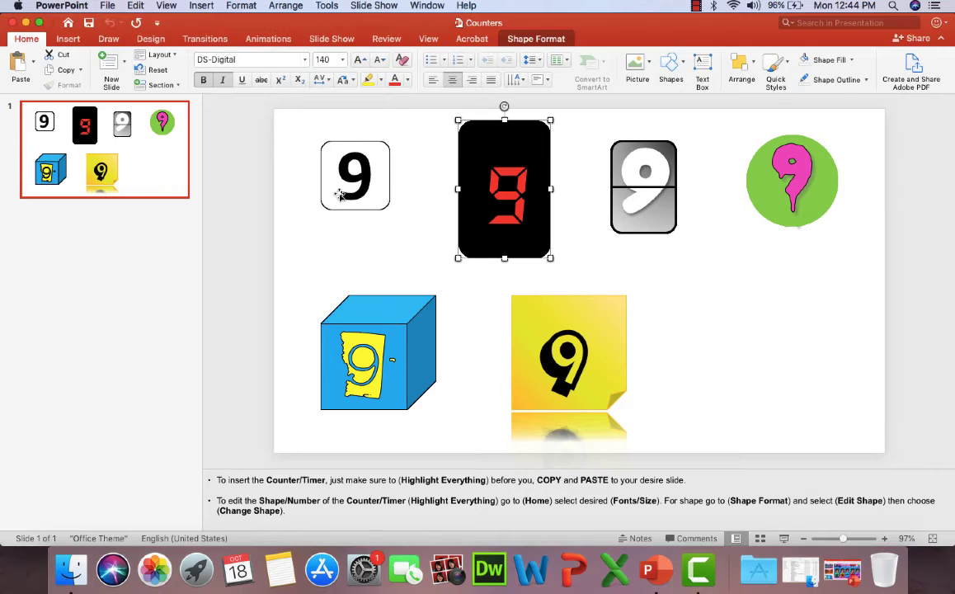
{"action": "mouse_move", "coordinate": [678, 264]}
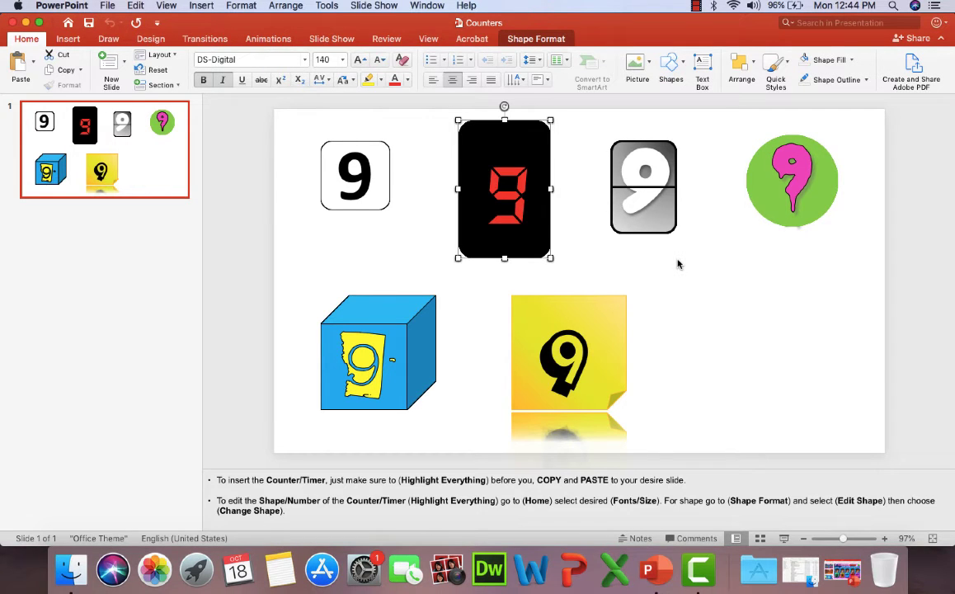
Step: Duplicate the plain white 9 counter into the empty bottom-right spot and select the copy
{"action": "left_click", "coordinate": [602, 252]}
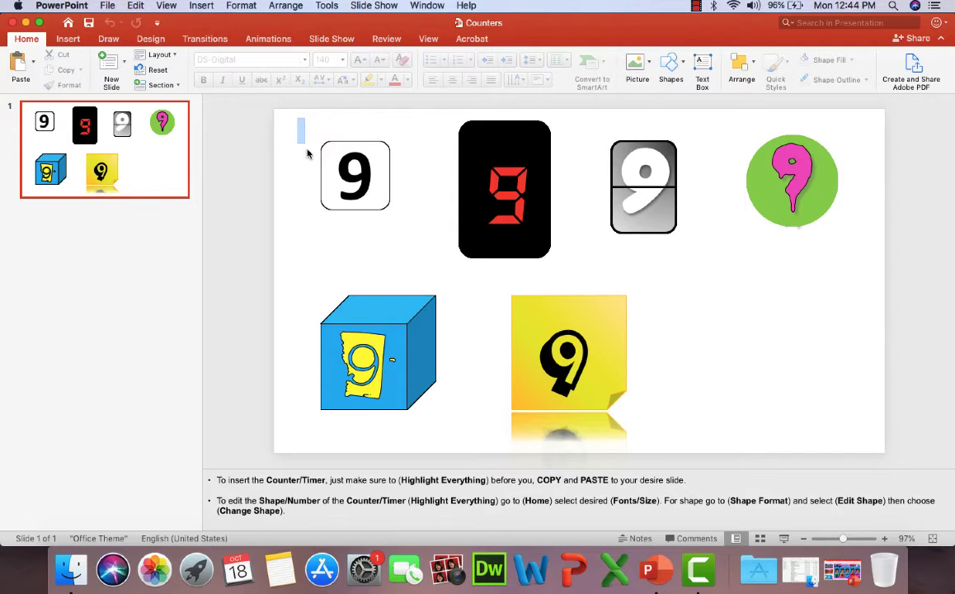
{"action": "left_click", "coordinate": [354, 175]}
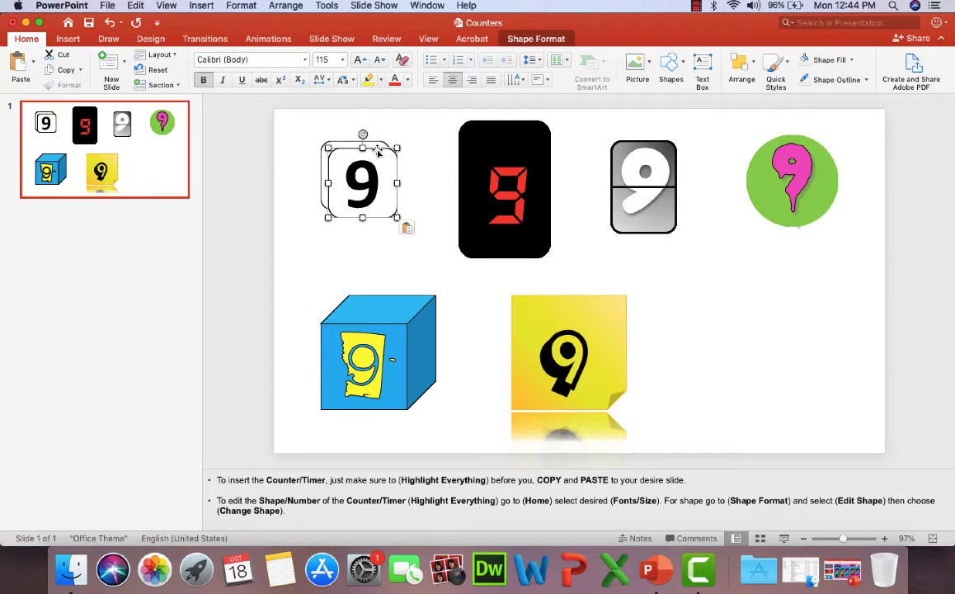
{"action": "left_click_drag", "start_coordinate": [359, 180], "coordinate": [731, 341]}
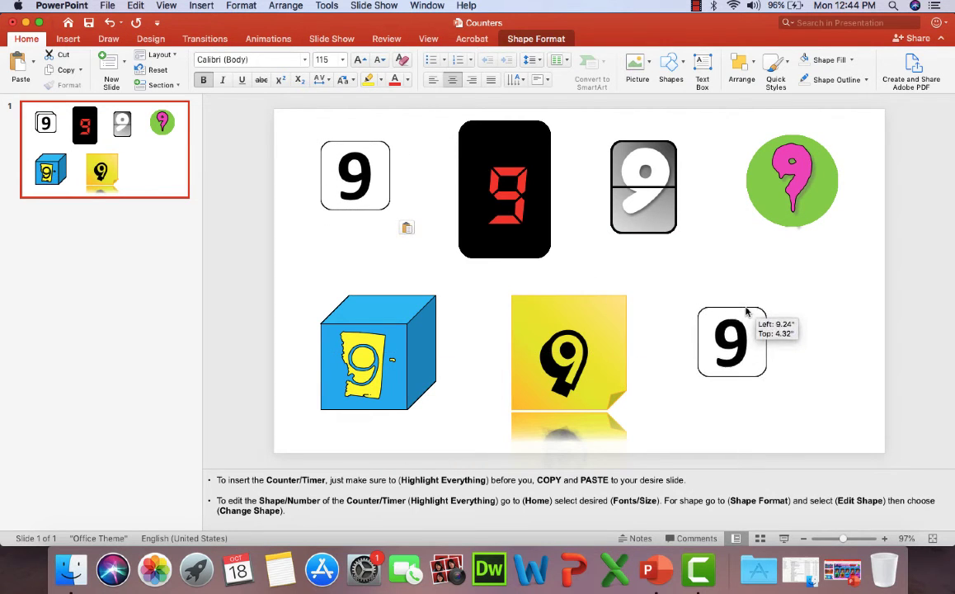
{"action": "left_click", "coordinate": [731, 340]}
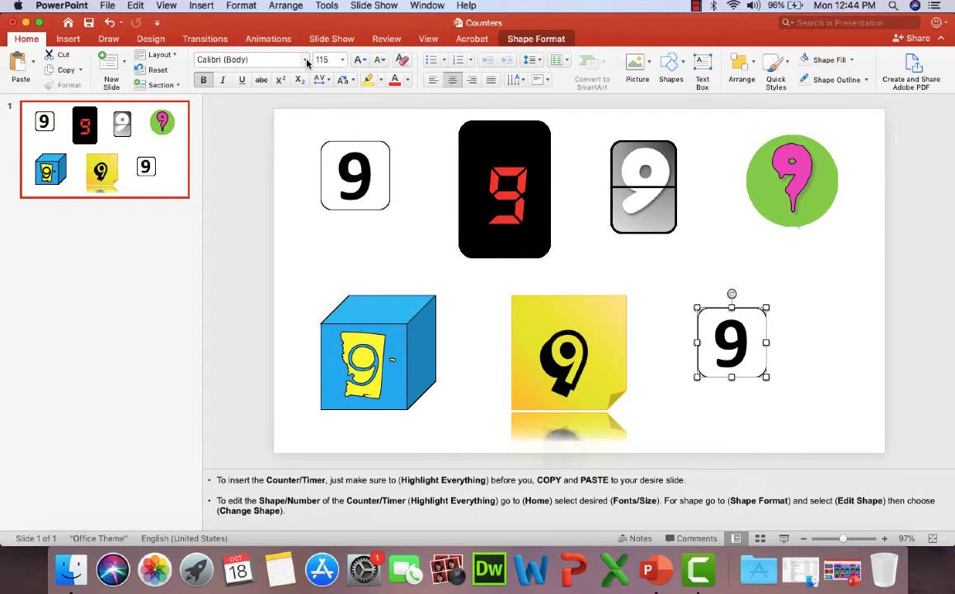
Step: Scroll the Home font list to choose Saiyan Sans - Right for the new counter
{"action": "left_click", "coordinate": [306, 59]}
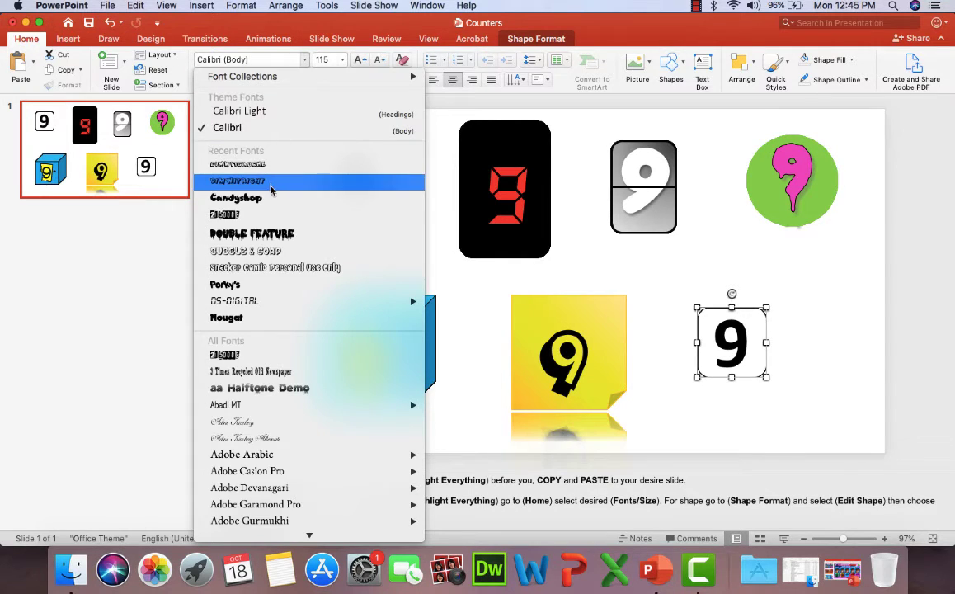
{"action": "mouse_move", "coordinate": [272, 285]}
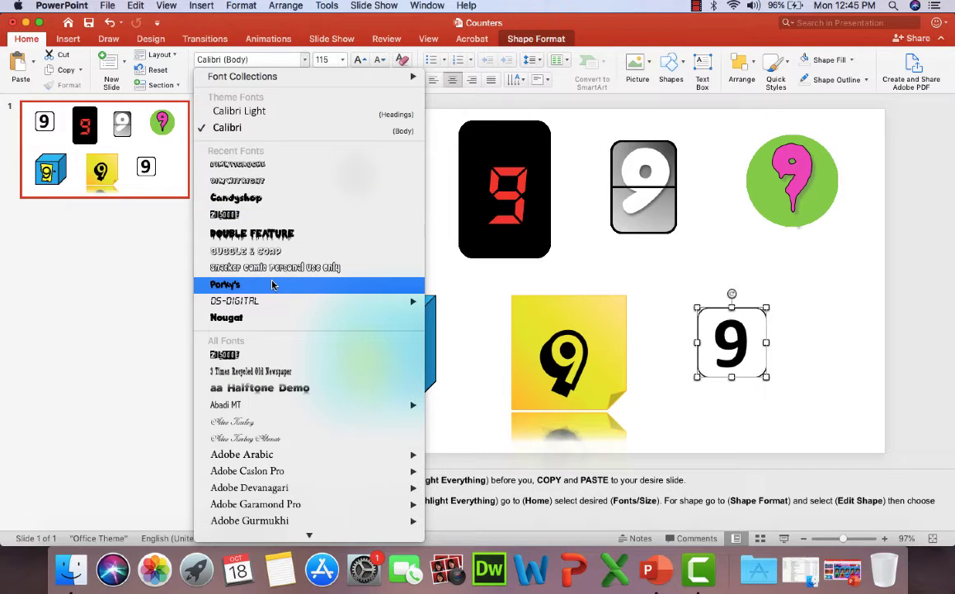
{"action": "mouse_move", "coordinate": [275, 267]}
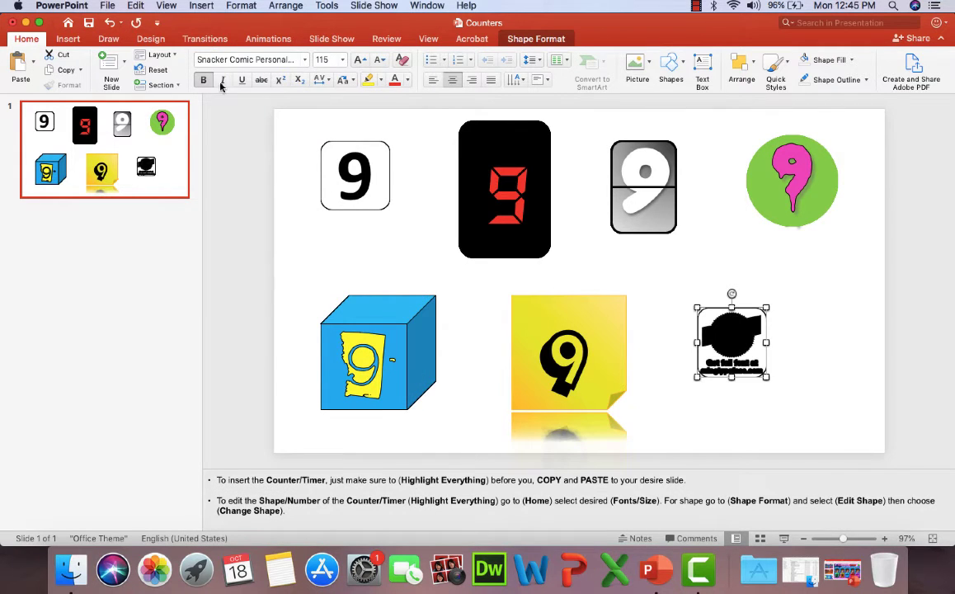
{"action": "left_click", "coordinate": [284, 60]}
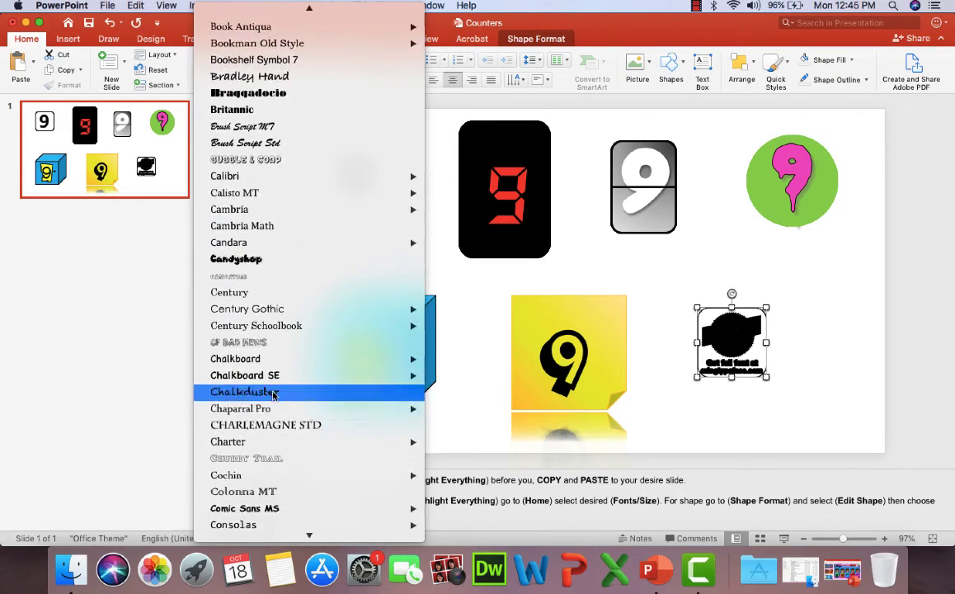
{"action": "scroll", "scroll_direction": "down", "scroll_amount": 3}
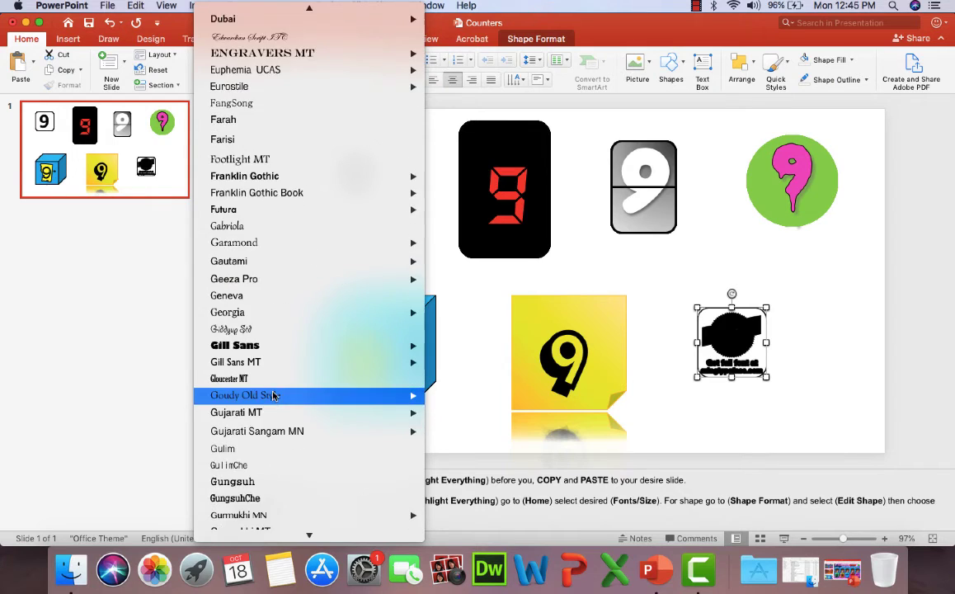
{"action": "scroll", "scroll_direction": "down", "scroll_amount": 3}
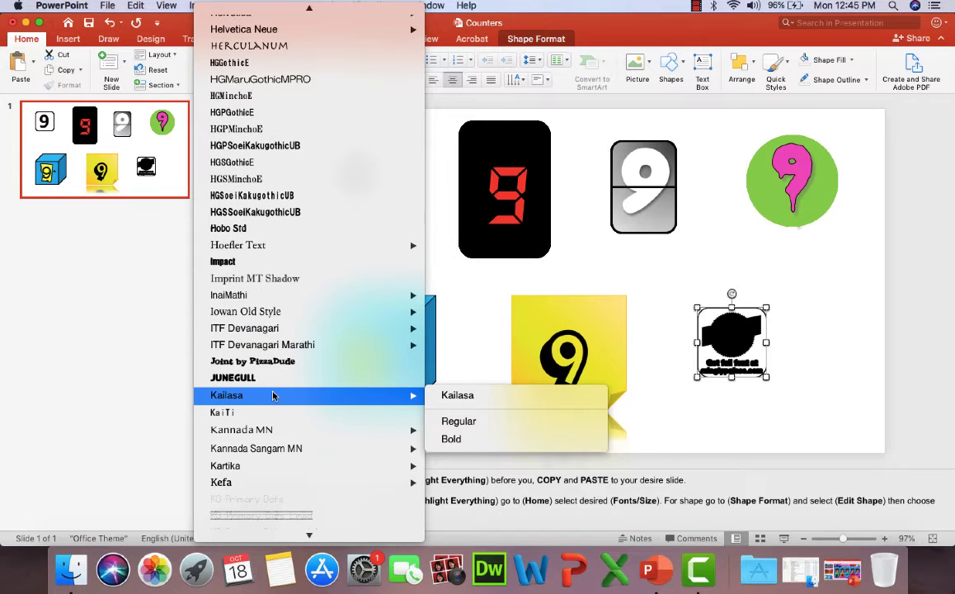
{"action": "scroll", "scroll_direction": "down", "scroll_amount": 3}
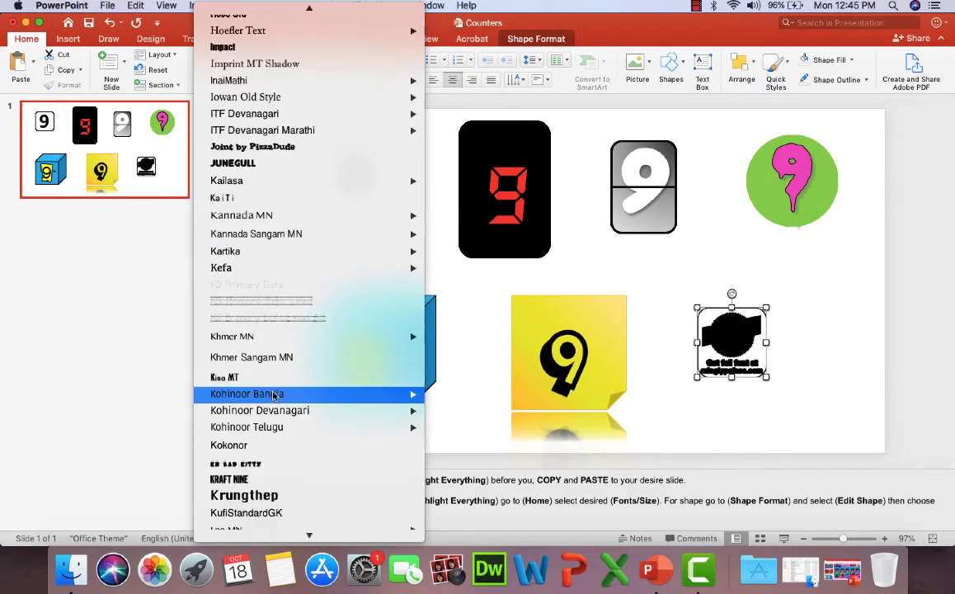
{"action": "scroll", "scroll_direction": "down", "scroll_amount": 3}
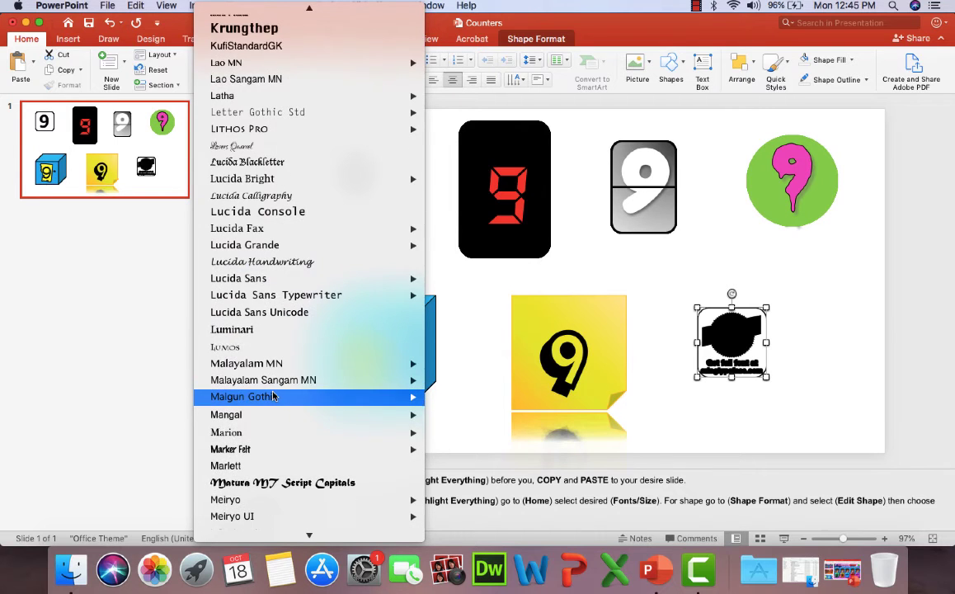
{"action": "scroll", "scroll_direction": "down", "scroll_amount": 3}
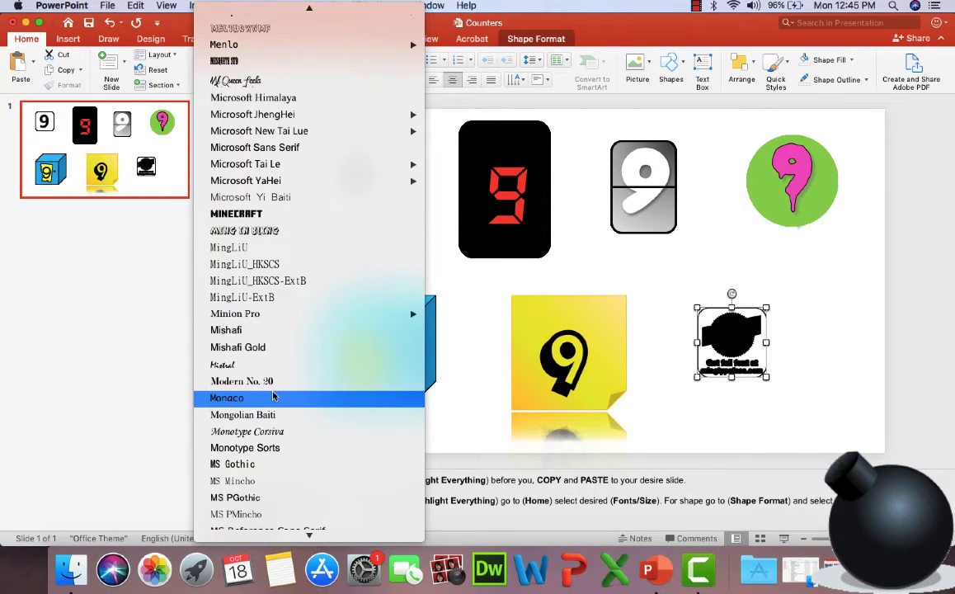
{"action": "scroll", "scroll_direction": "down", "scroll_amount": 3}
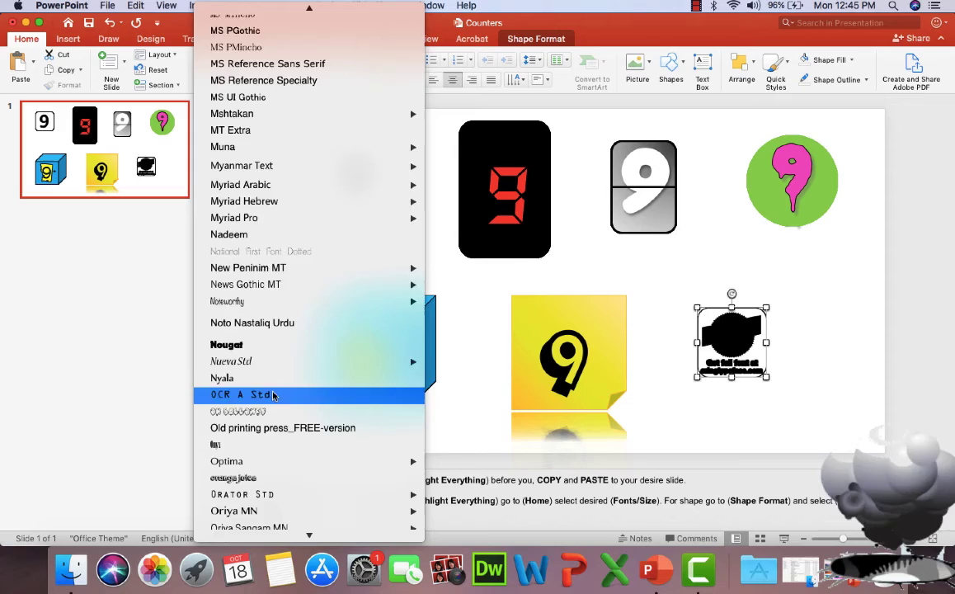
{"action": "scroll", "scroll_direction": "down", "scroll_amount": 3}
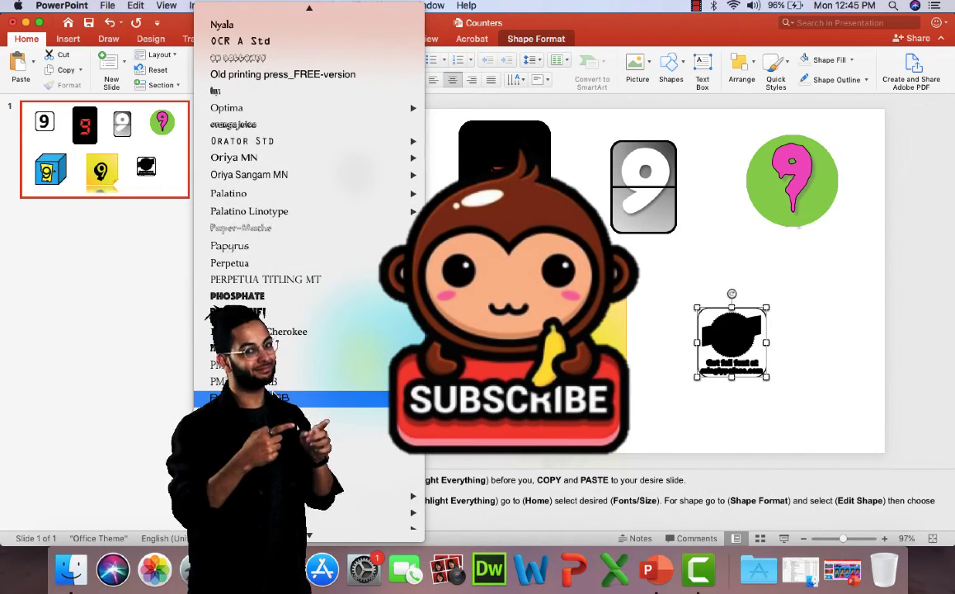
{"action": "scroll", "scroll_direction": "down", "scroll_amount": 3}
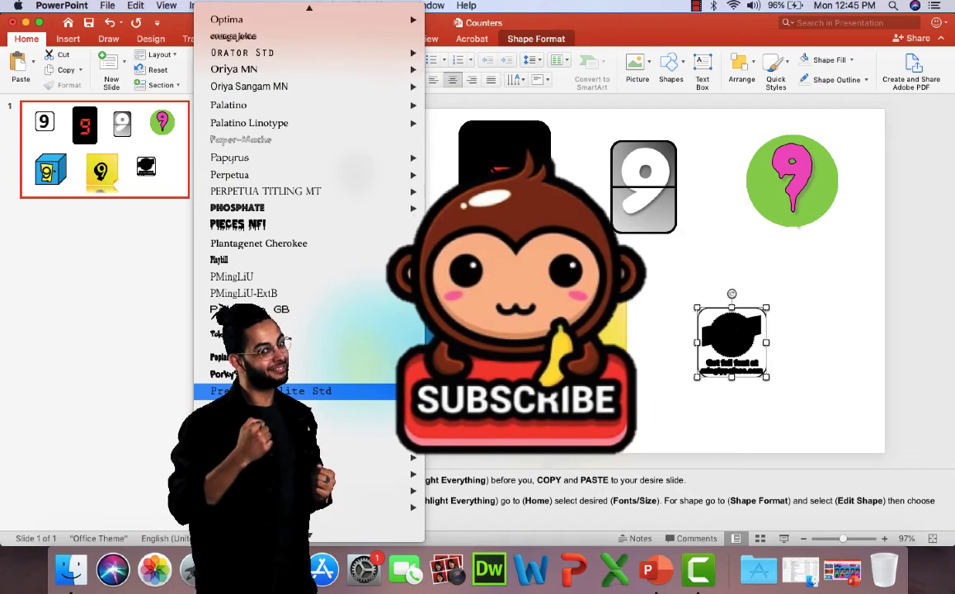
{"action": "scroll", "scroll_direction": "down", "scroll_amount": 3}
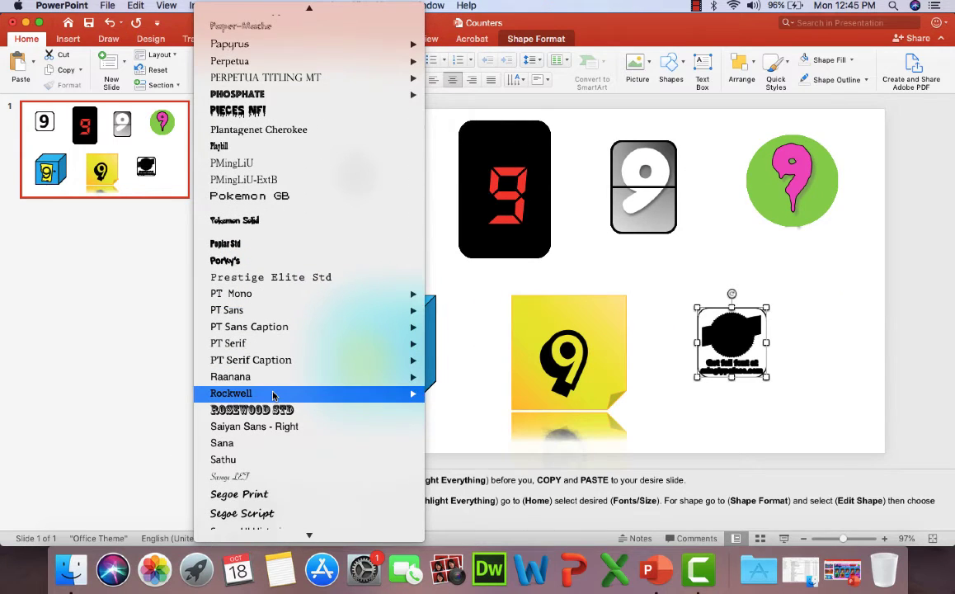
{"action": "scroll", "scroll_direction": "down", "scroll_amount": 3}
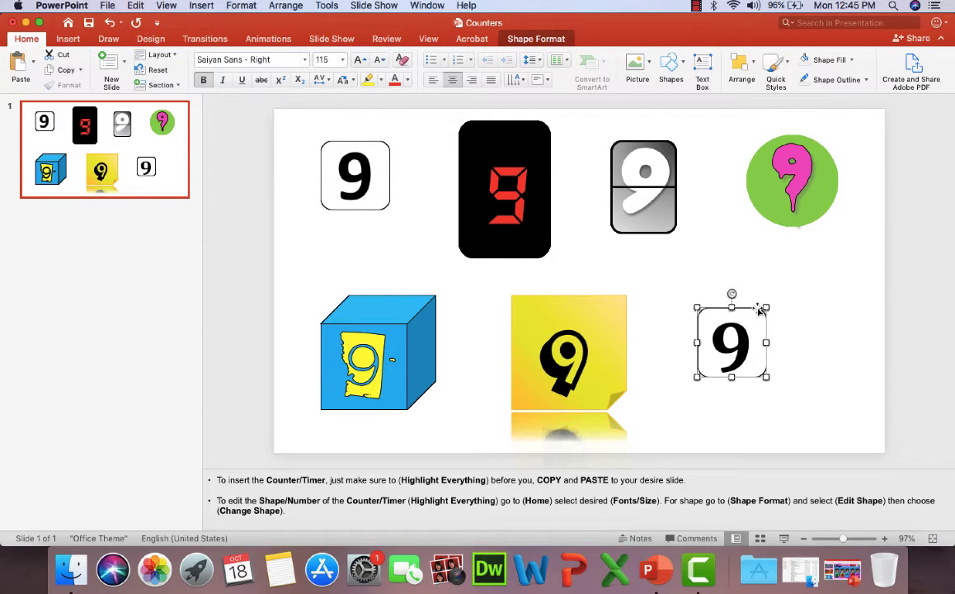
{"action": "mouse_move", "coordinate": [549, 174]}
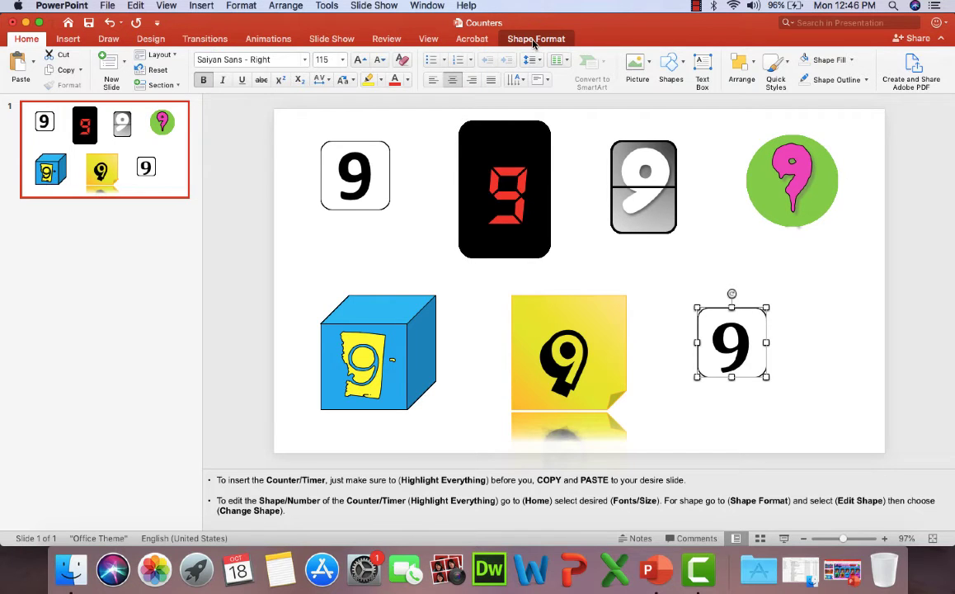
Step: Open the Shape Fill colour choices on Shape Format for the new counter
{"action": "left_click", "coordinate": [535, 39]}
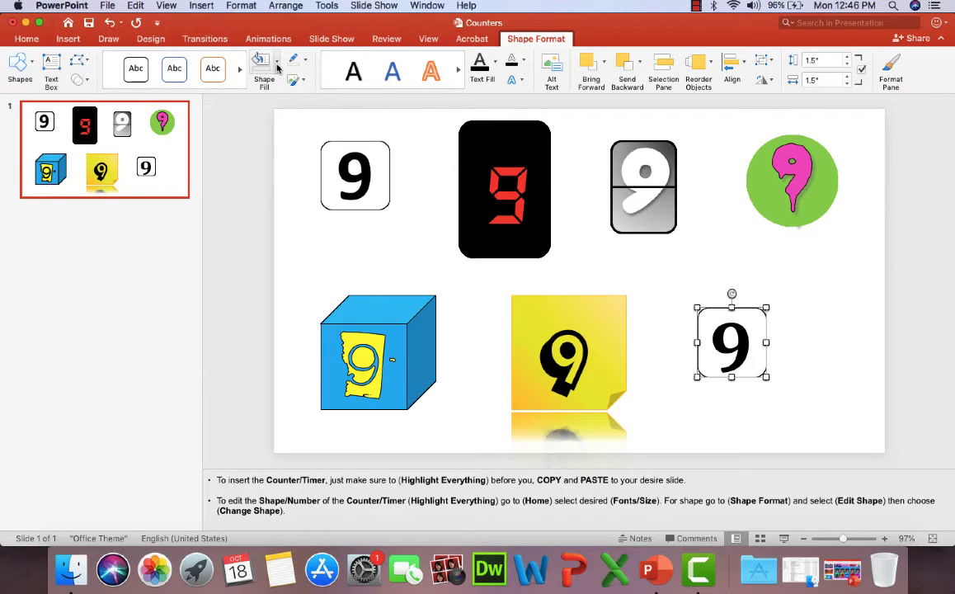
{"action": "left_click", "coordinate": [264, 70]}
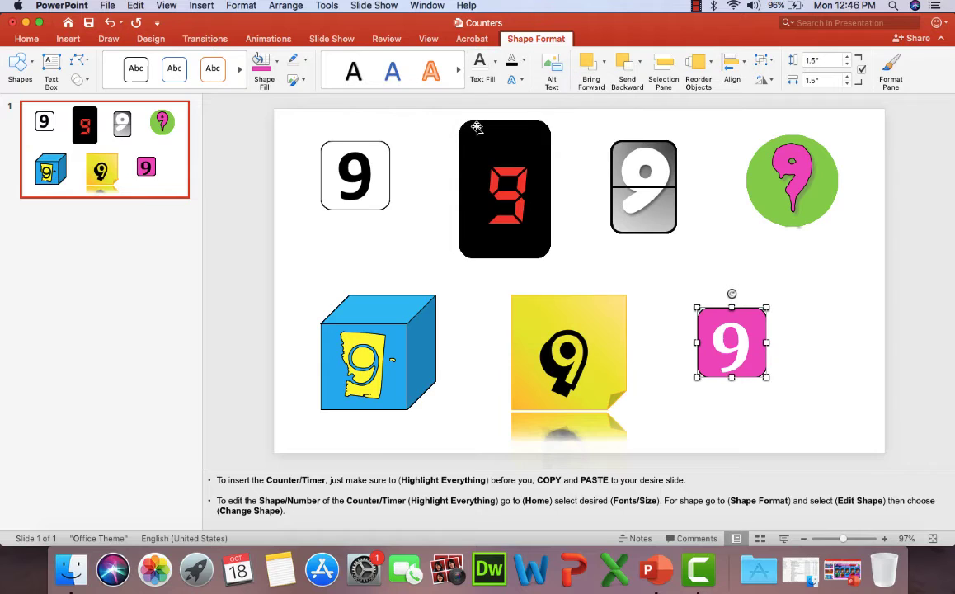
{"action": "mouse_move", "coordinate": [774, 290]}
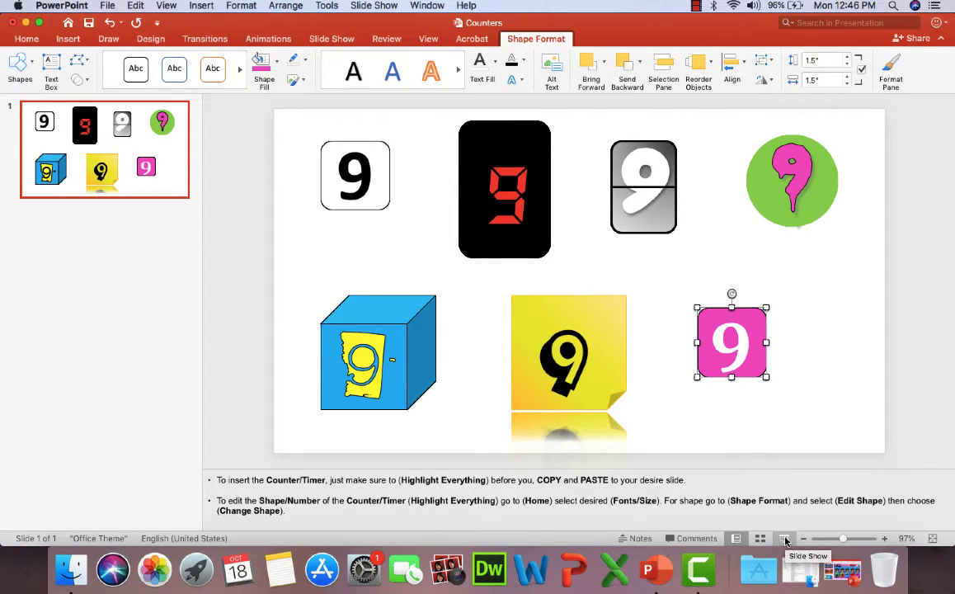
{"action": "left_click", "coordinate": [784, 538]}
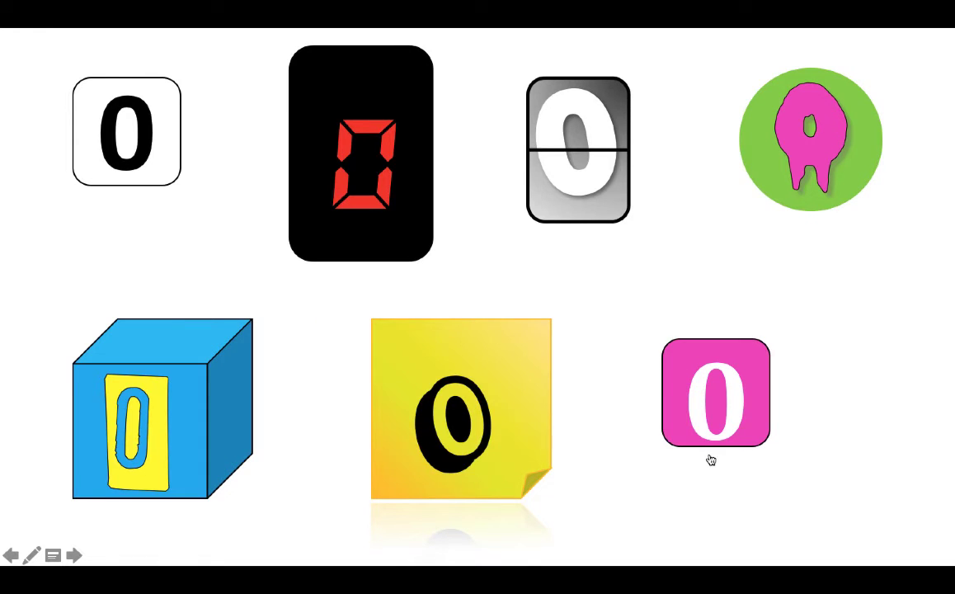
{"action": "left_click", "coordinate": [713, 391]}
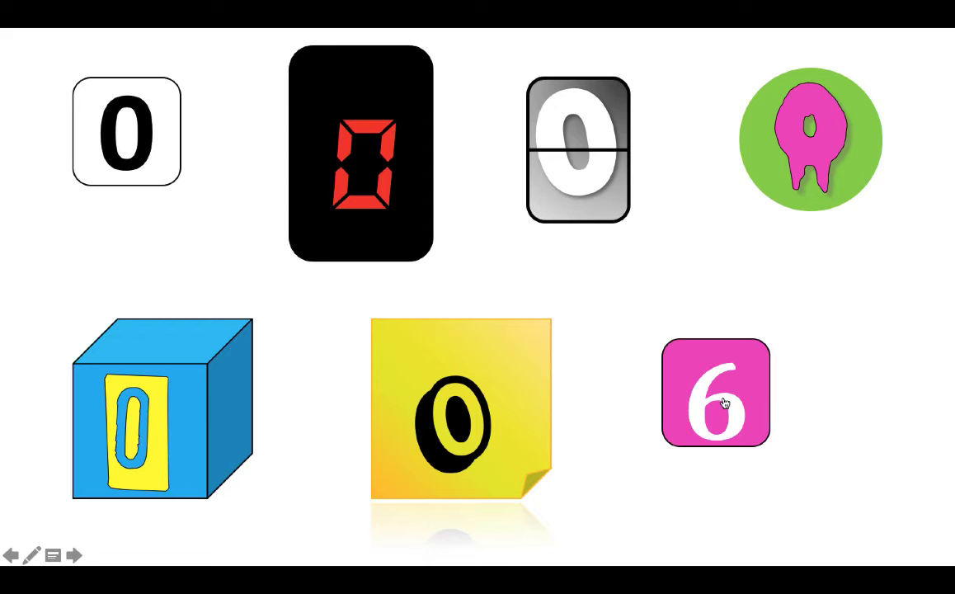
{"action": "left_click", "coordinate": [715, 391]}
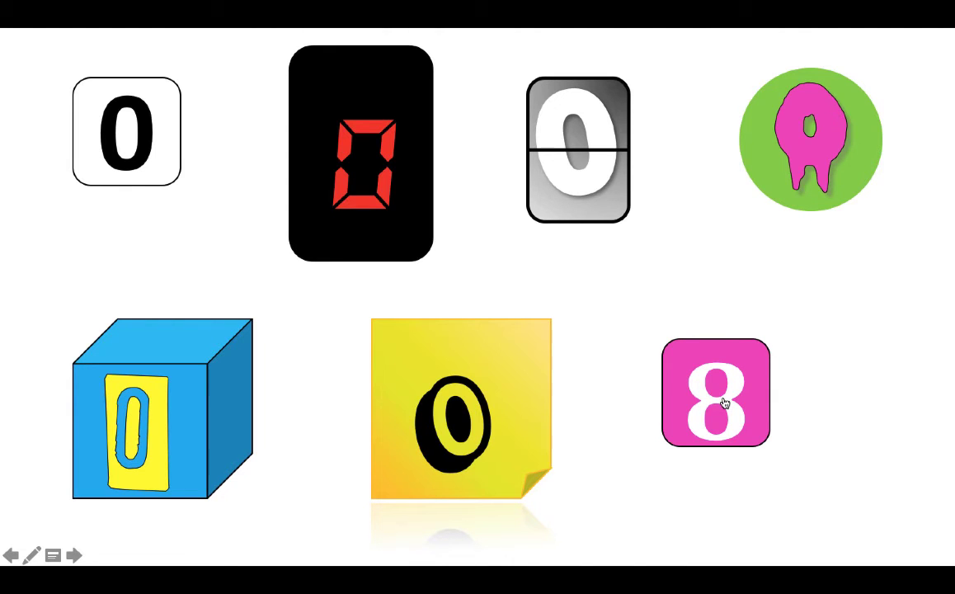
{"action": "left_click", "coordinate": [715, 392]}
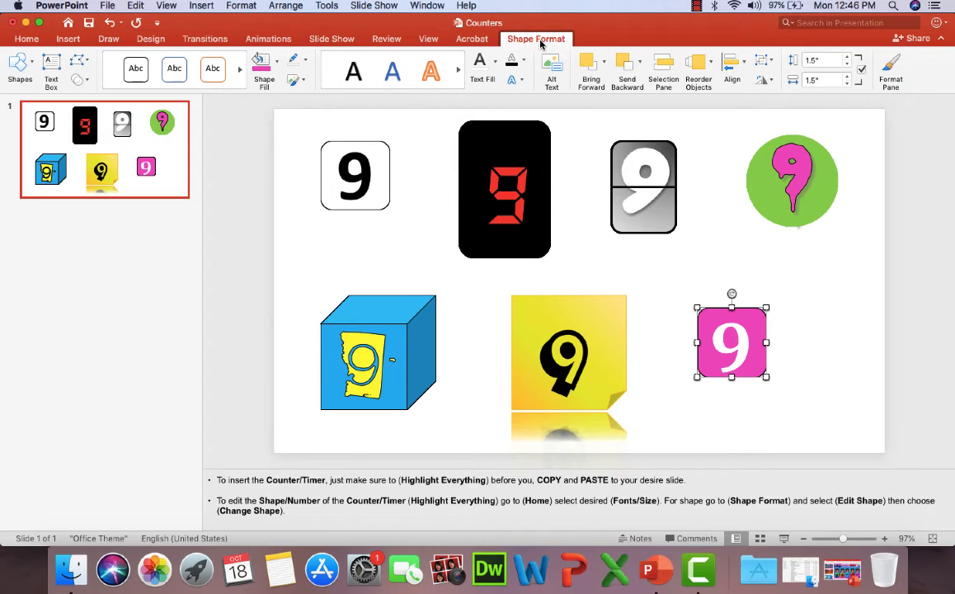
Step: Select the whole pink counter and change its rounded-square shape to a diamond
{"action": "left_click", "coordinate": [26, 39]}
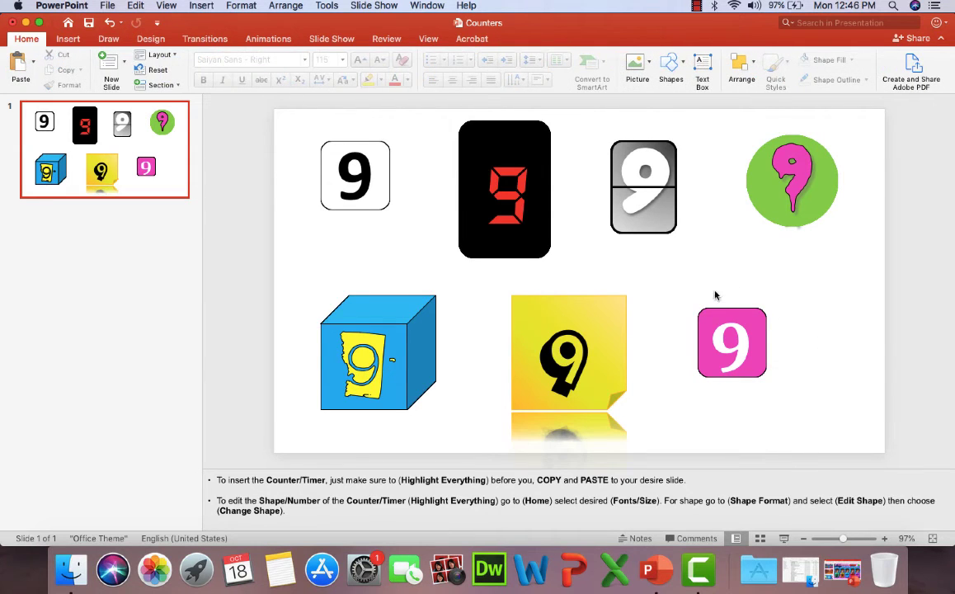
{"action": "left_click", "coordinate": [731, 343]}
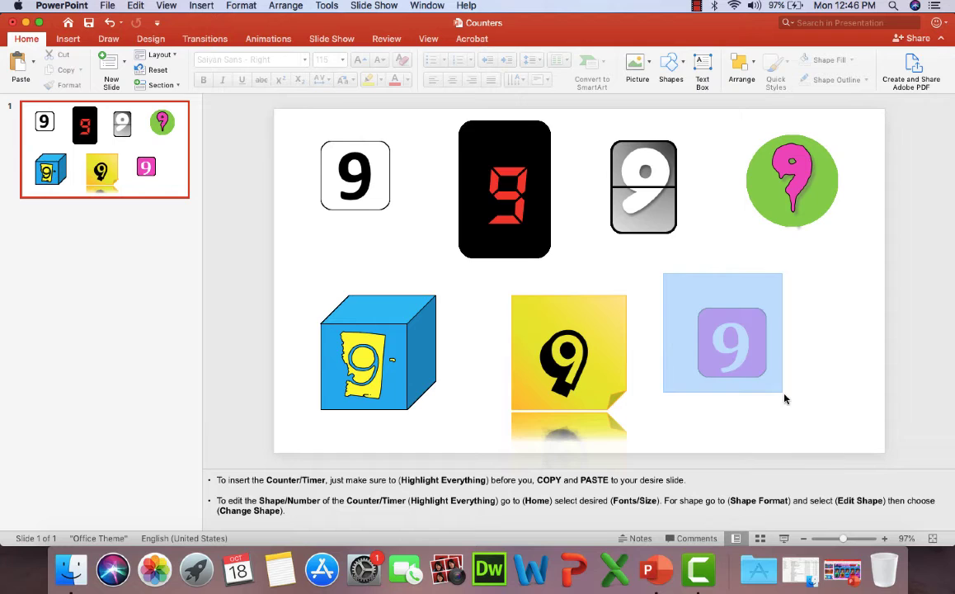
{"action": "left_click", "coordinate": [730, 341]}
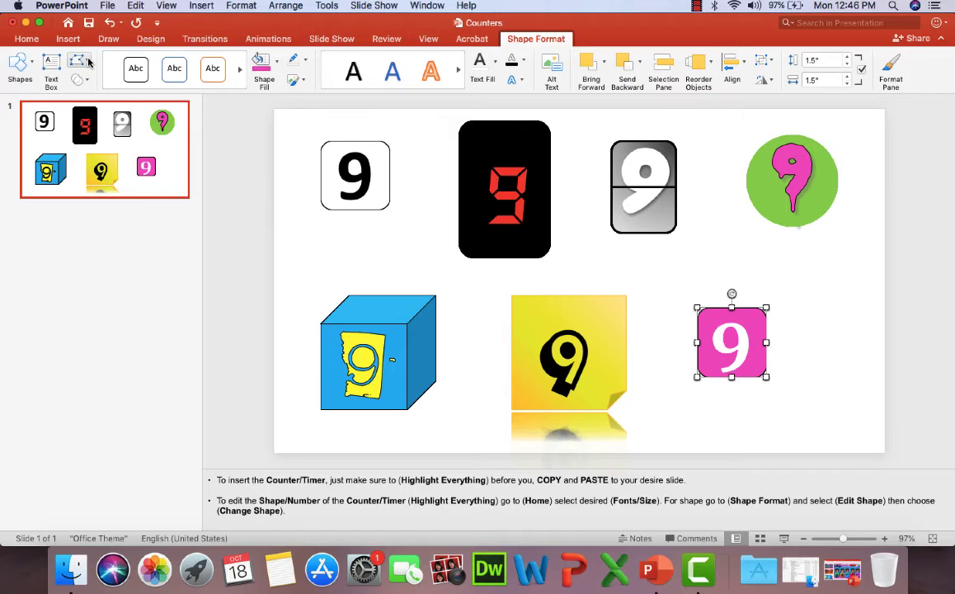
{"action": "left_click", "coordinate": [79, 66]}
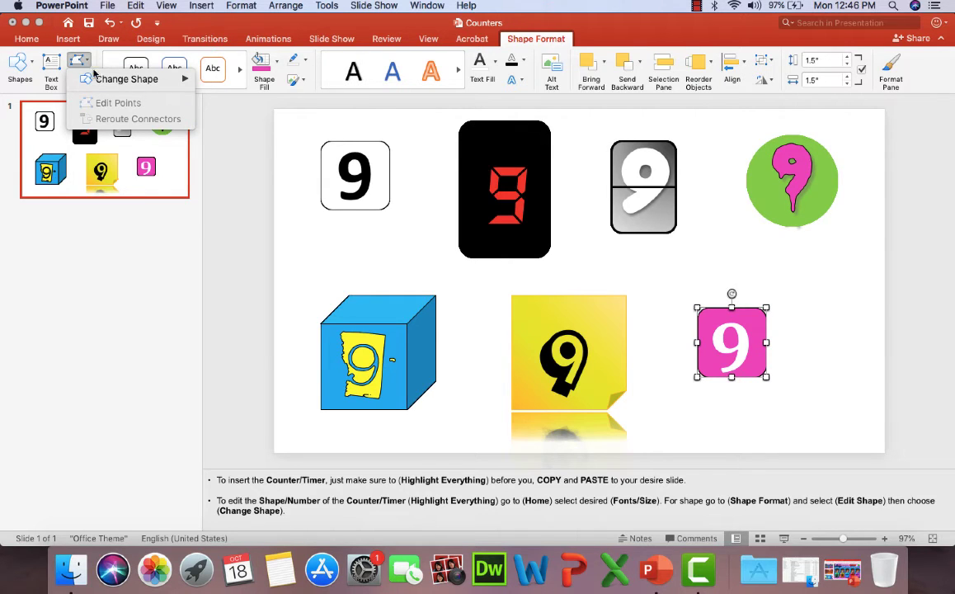
{"action": "left_click", "coordinate": [127, 78]}
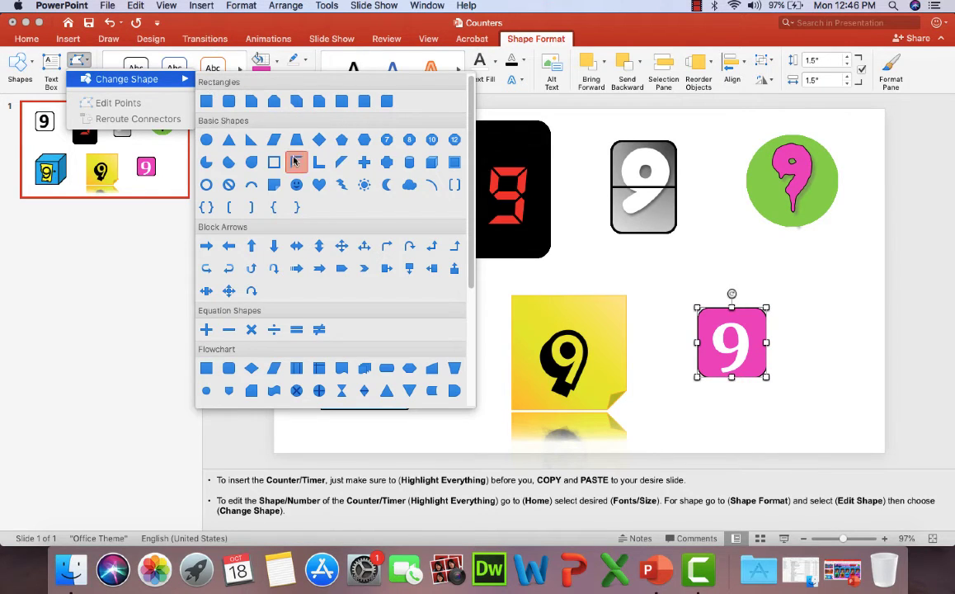
{"action": "scroll", "scroll_direction": "down", "scroll_amount": 3}
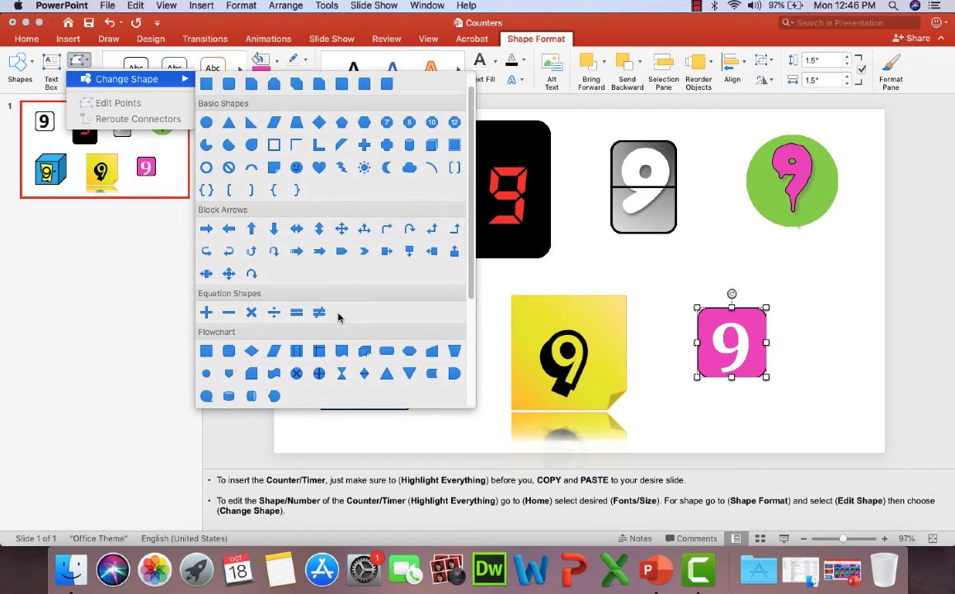
{"action": "scroll", "scroll_direction": "down", "scroll_amount": 3}
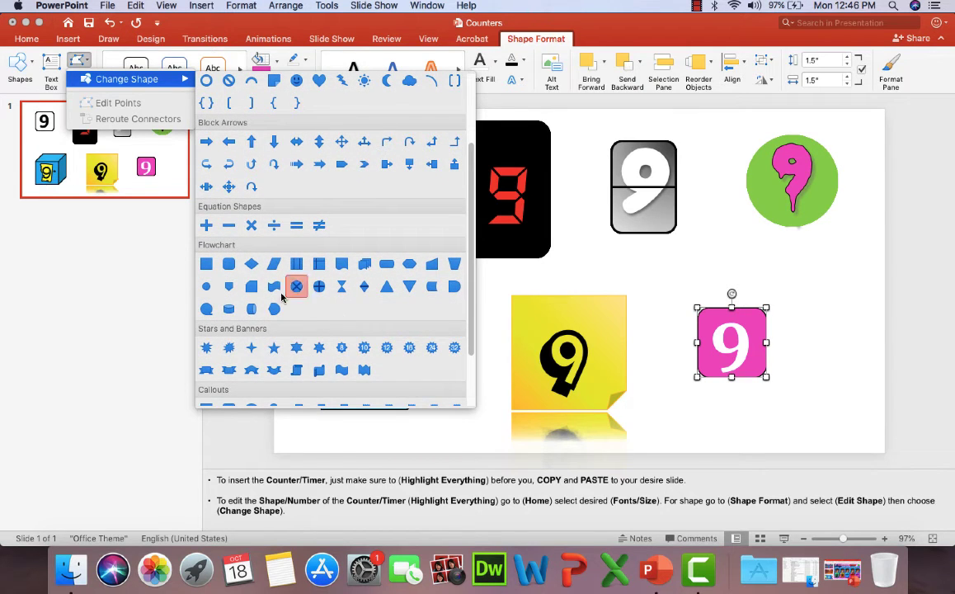
{"action": "left_click", "coordinate": [296, 287]}
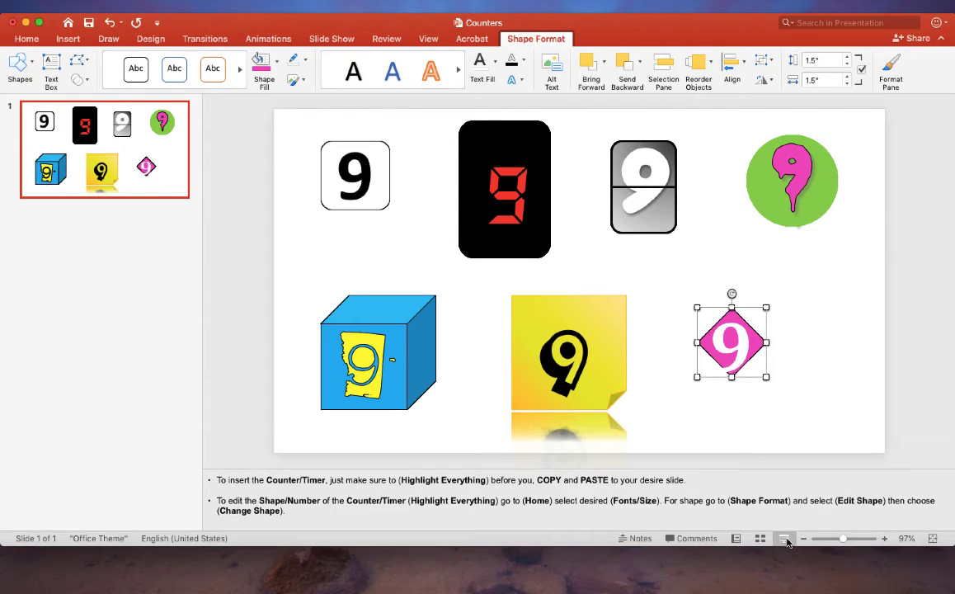
Step: Swap the pink diamond counter's shape for the Flowchart cylinder, keeping its white nine
{"action": "left_click", "coordinate": [784, 538]}
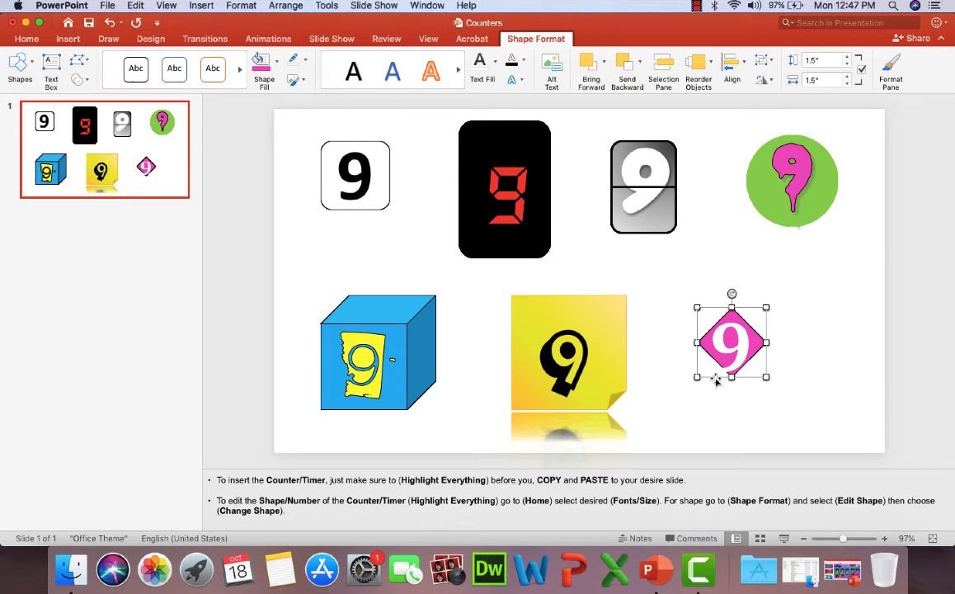
{"action": "left_click", "coordinate": [174, 69]}
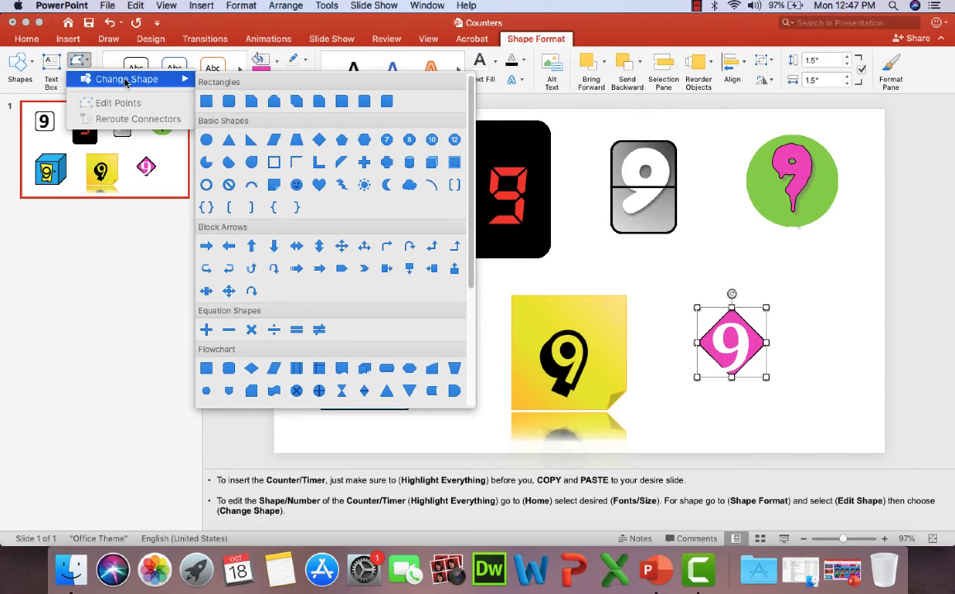
{"action": "scroll", "scroll_direction": "down", "scroll_amount": 3}
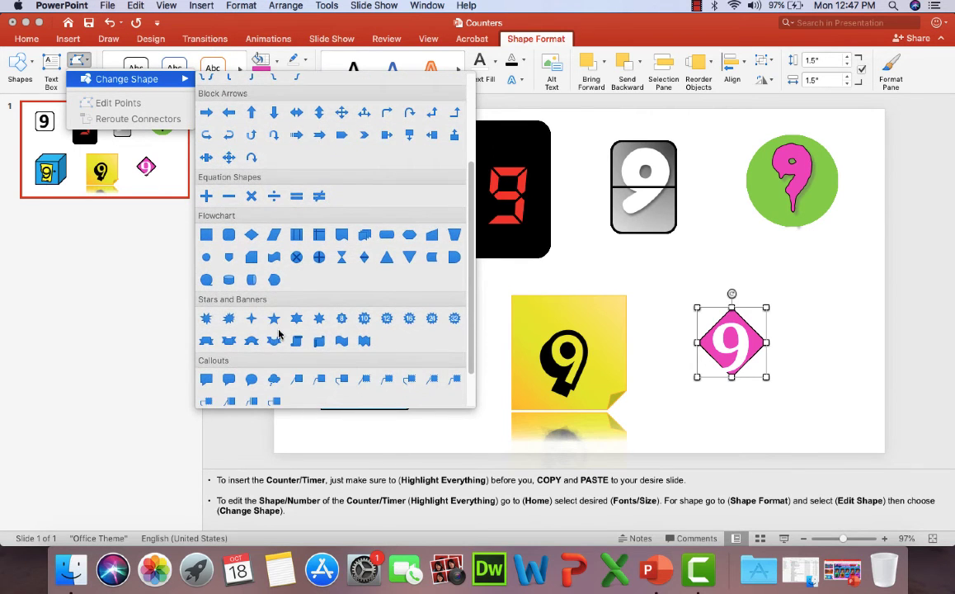
{"action": "mouse_move", "coordinate": [381, 275]}
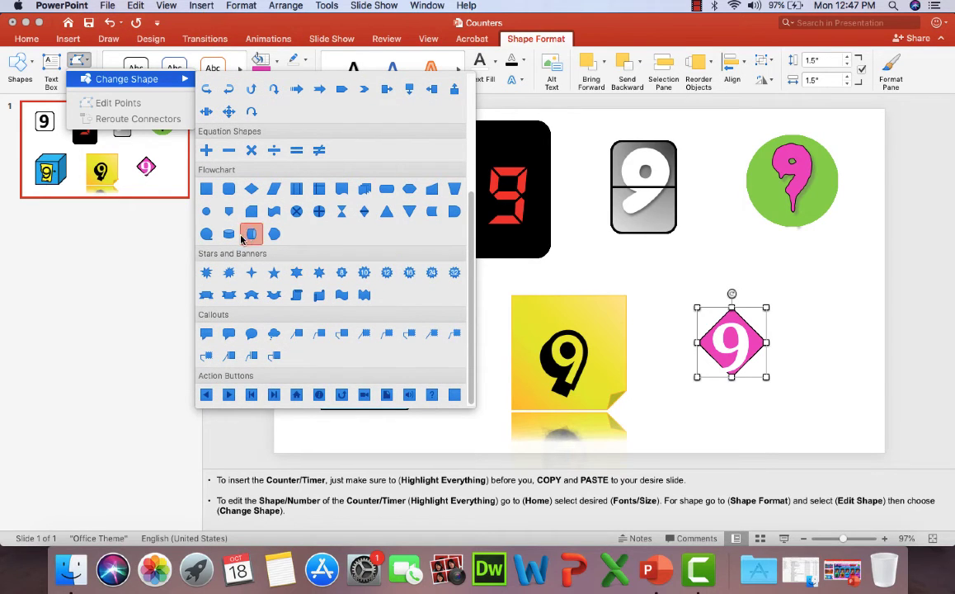
{"action": "left_click", "coordinate": [252, 233]}
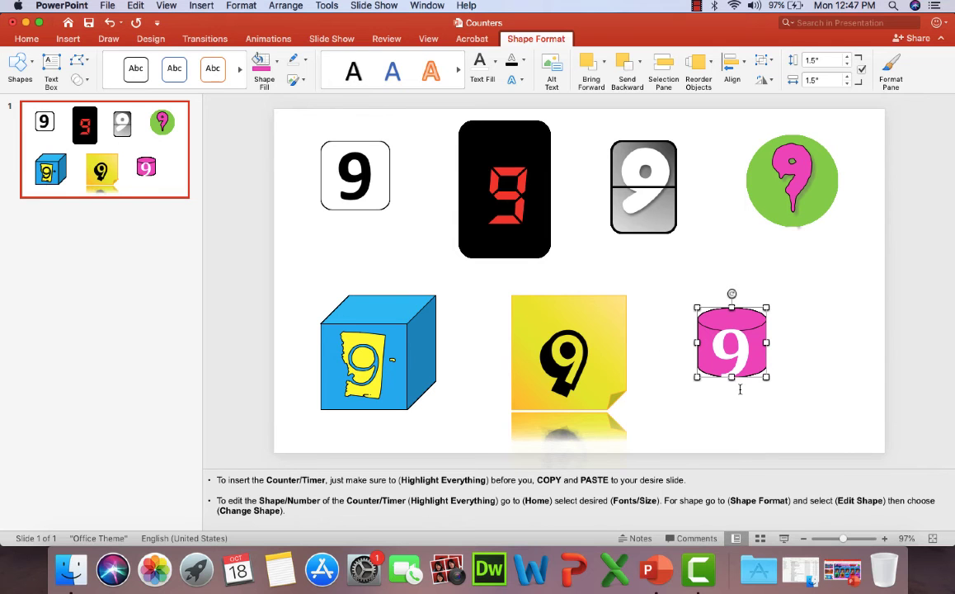
{"action": "mouse_move", "coordinate": [804, 411]}
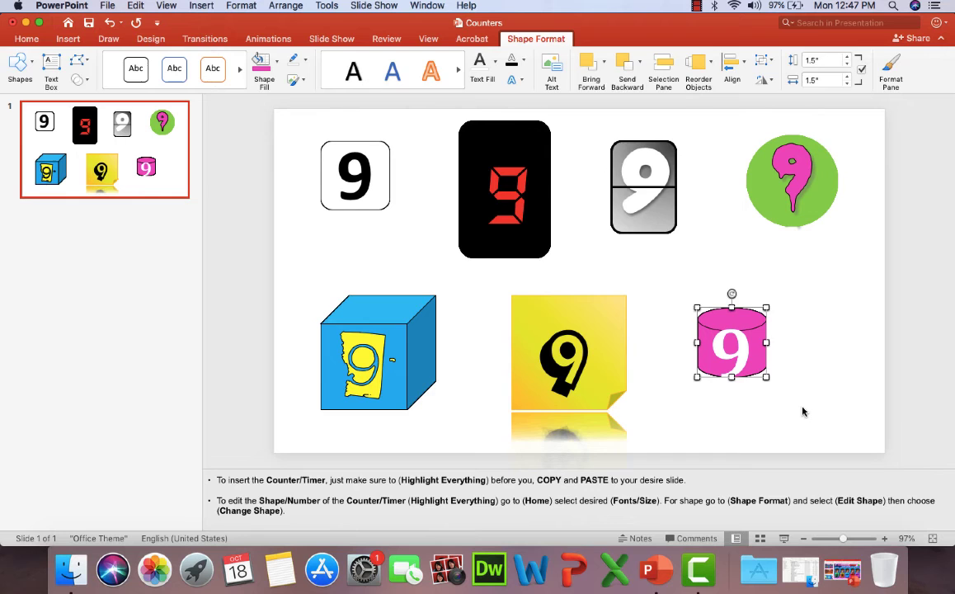